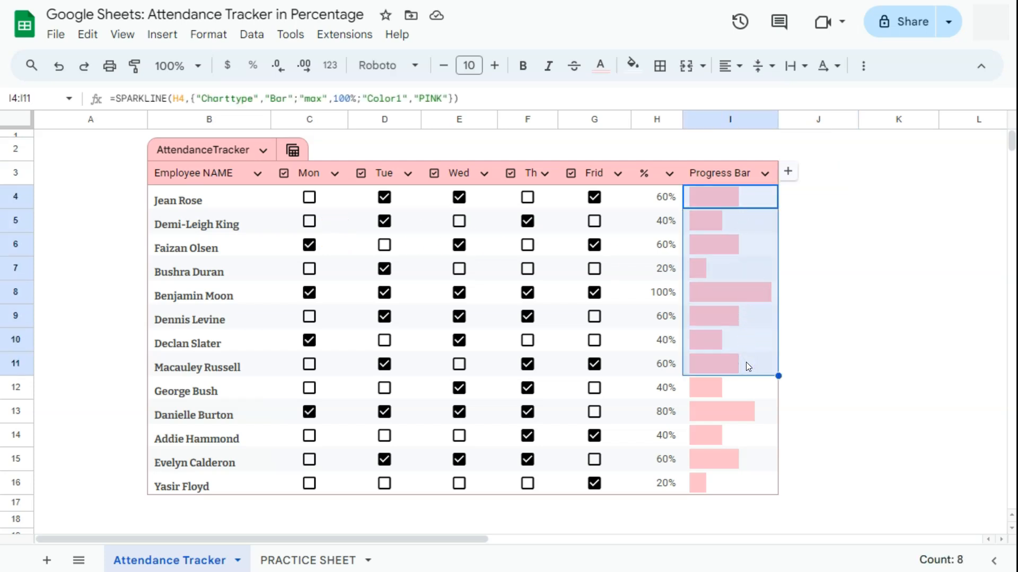
click(816, 339)
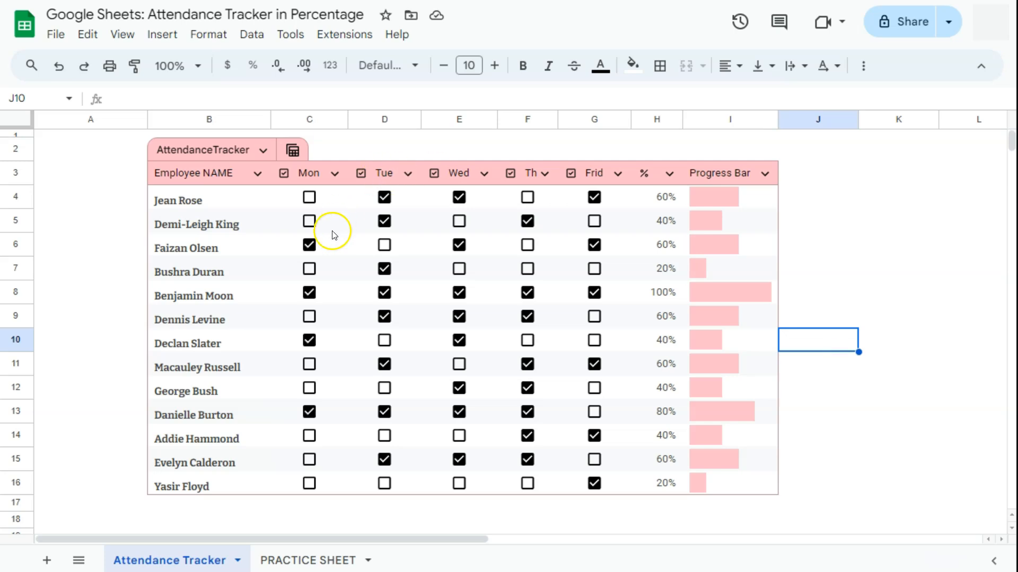
click(309, 197)
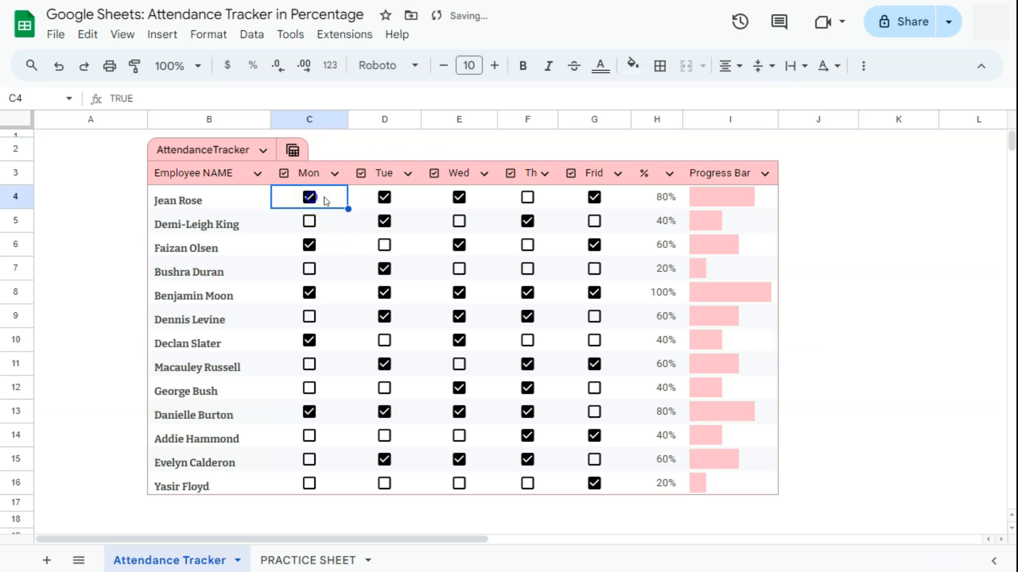
click(526, 197)
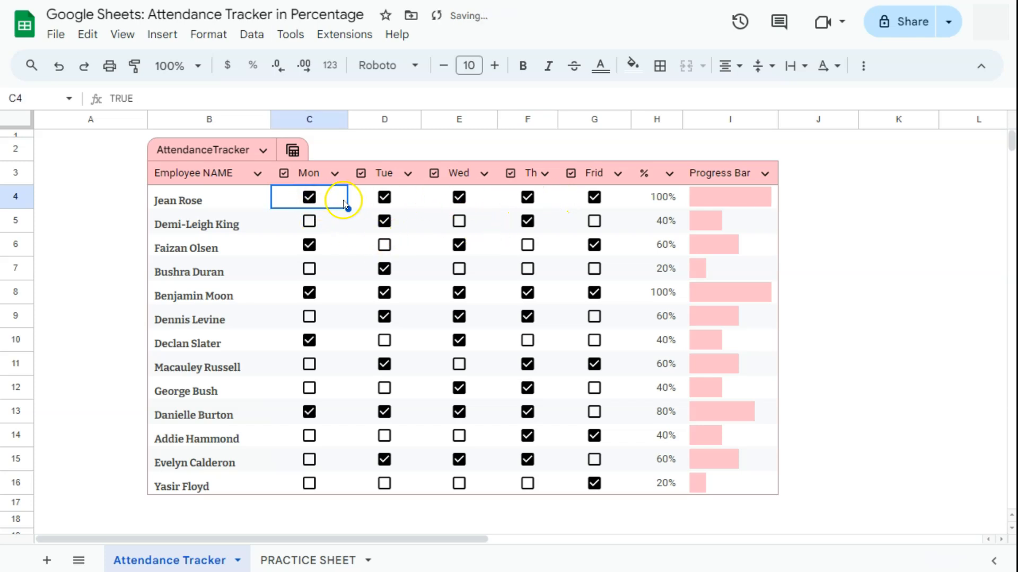
click(656, 196)
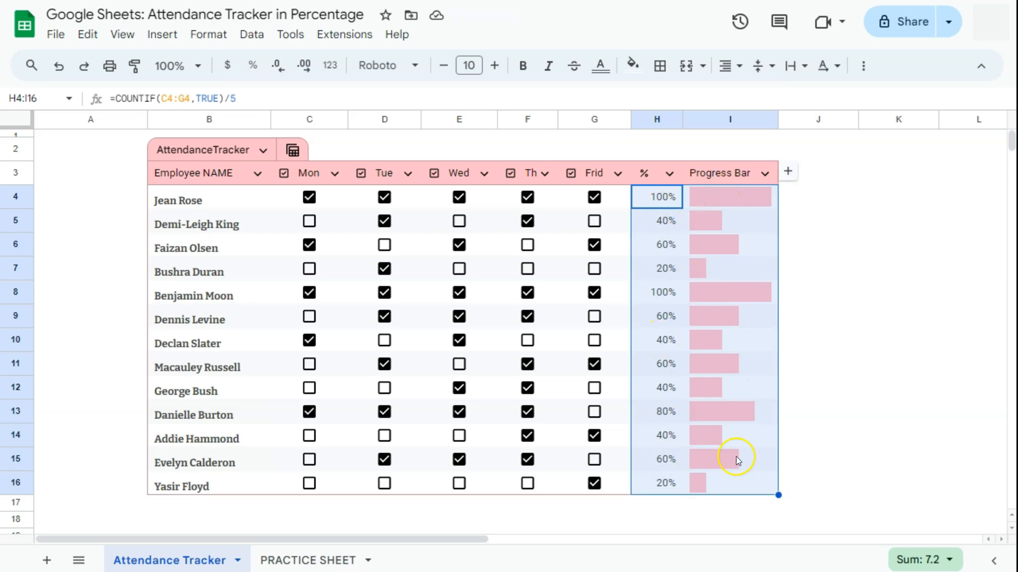
Toggle her Monday off and on to watch the bar update, then view I4's SPARKLINE formula.
click(308, 198)
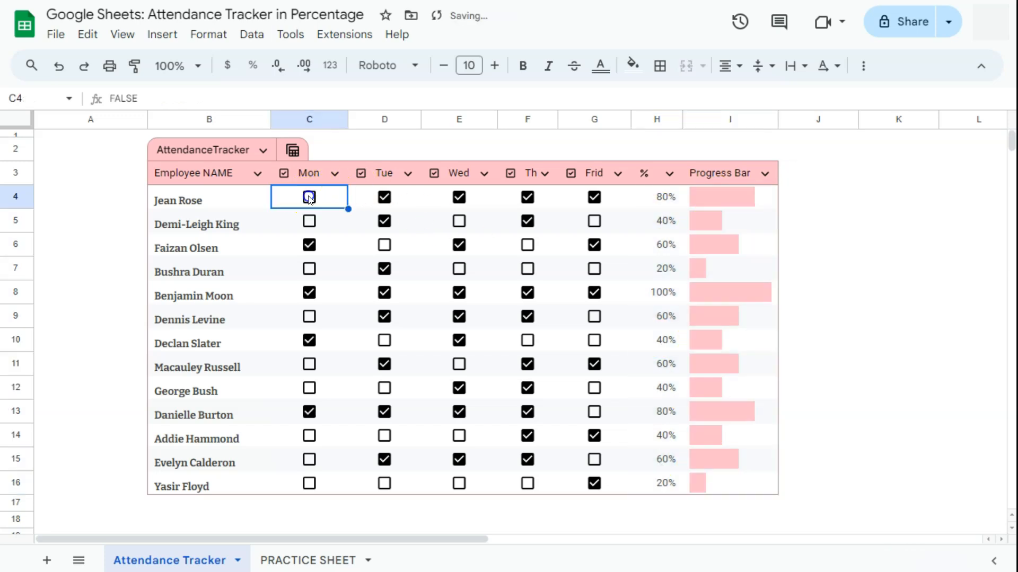
click(309, 197)
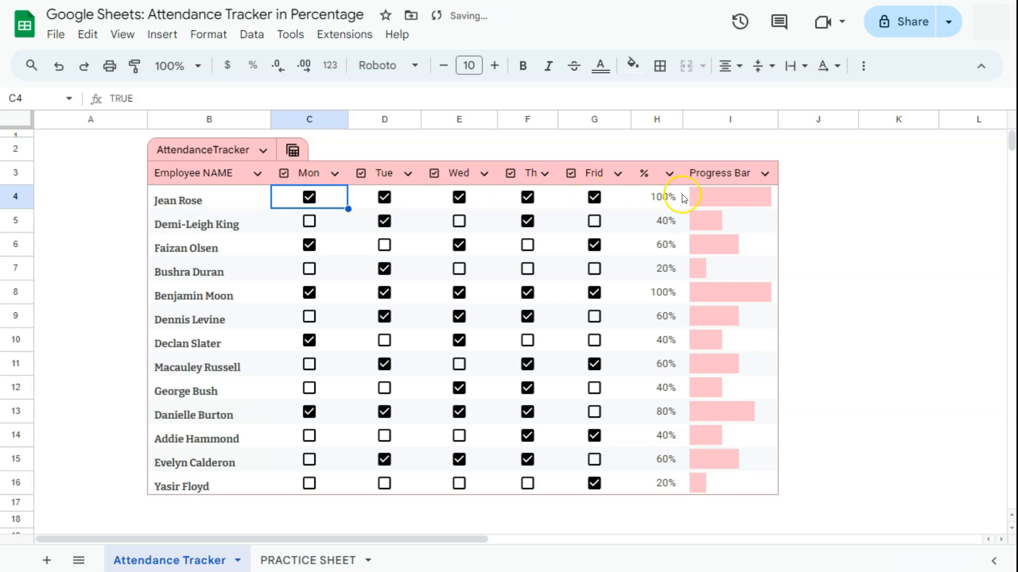
mouse_move(657, 203)
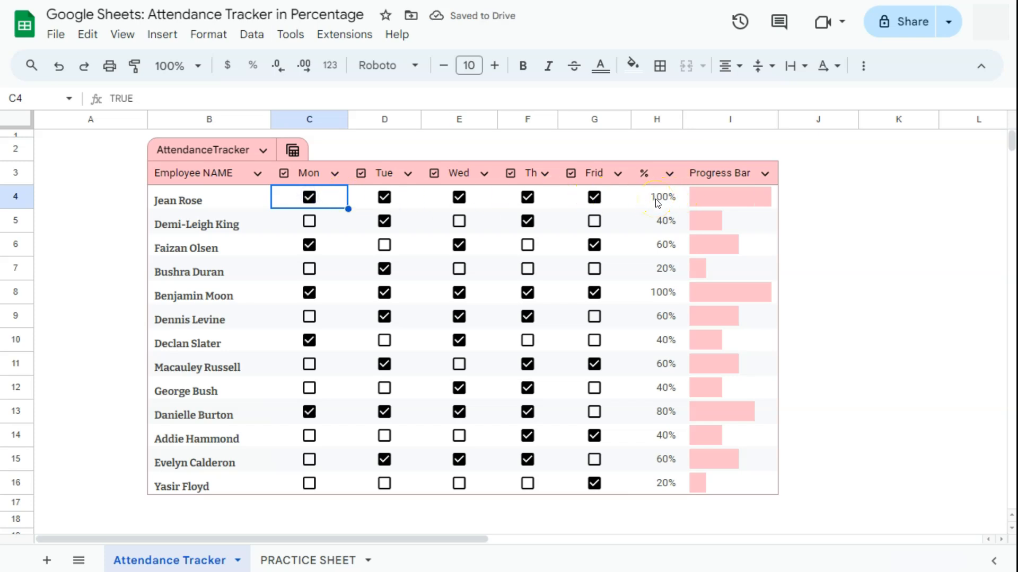
mouse_move(713, 197)
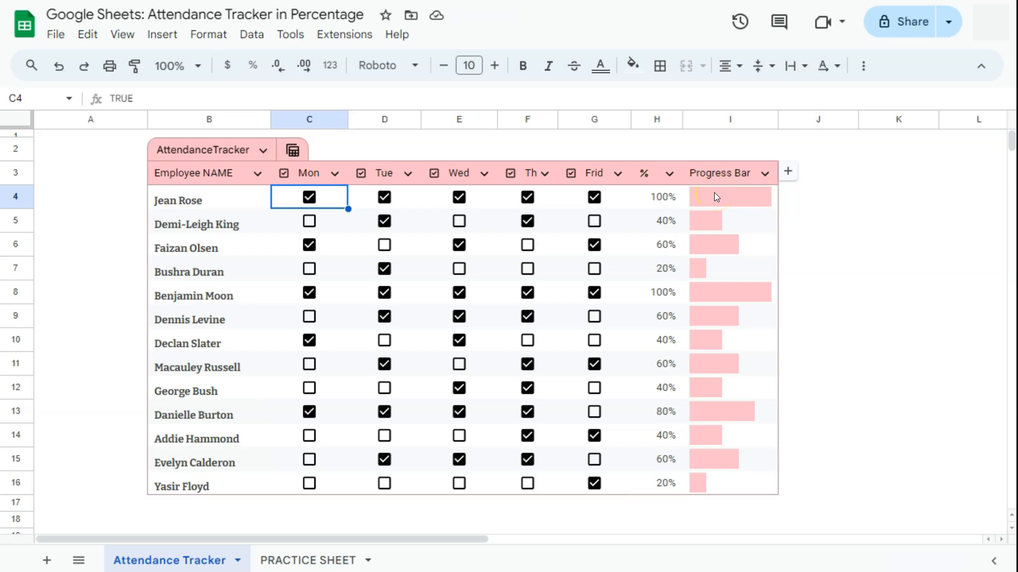
click(729, 197)
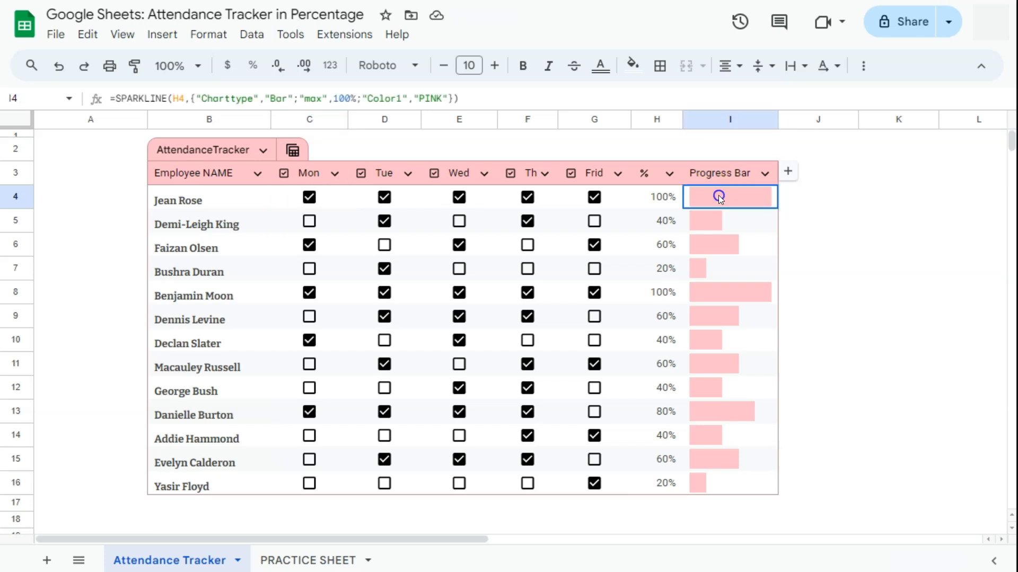
mouse_move(721, 199)
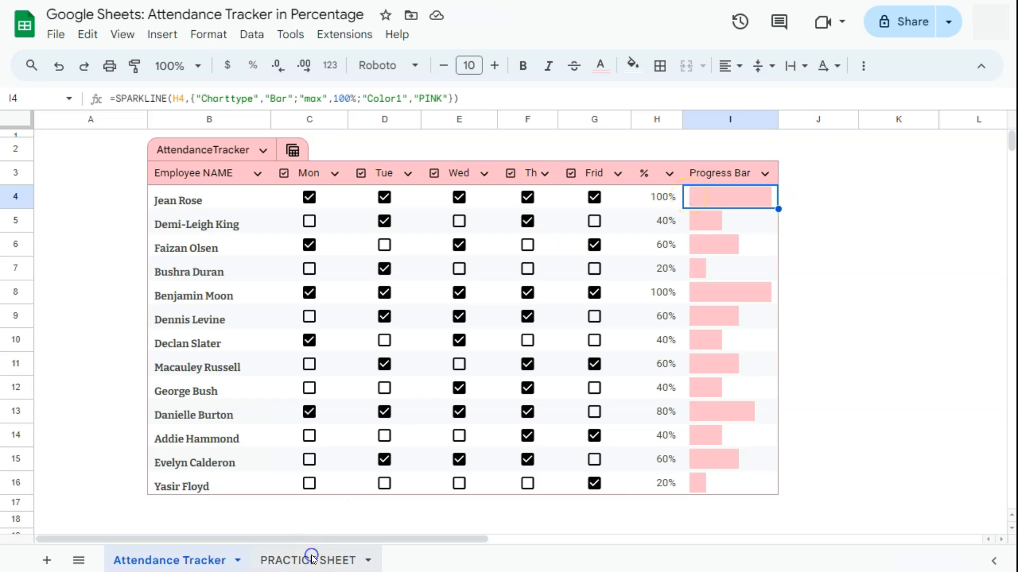
click(306, 560)
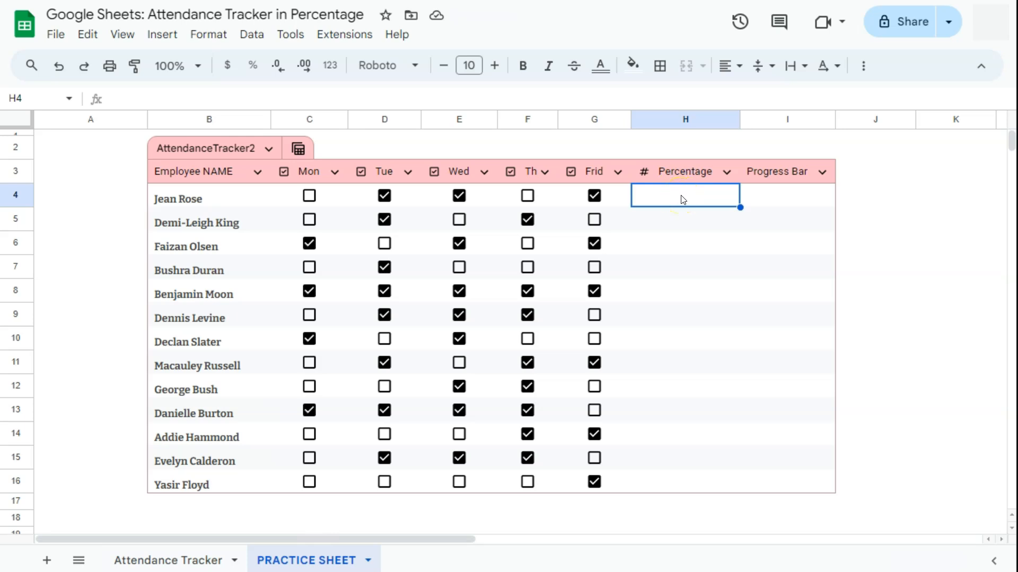
mouse_move(678, 198)
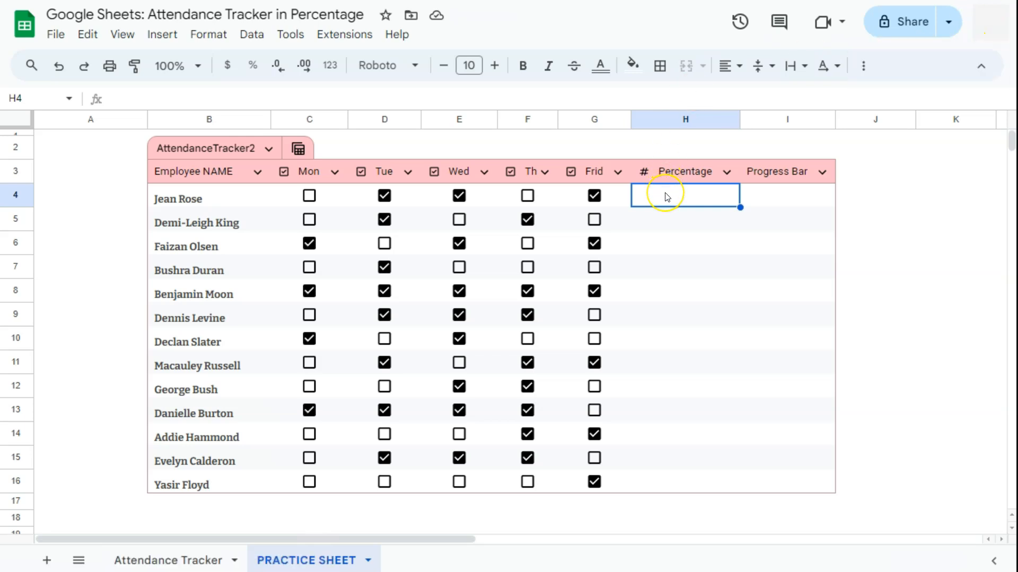
mouse_move(296, 245)
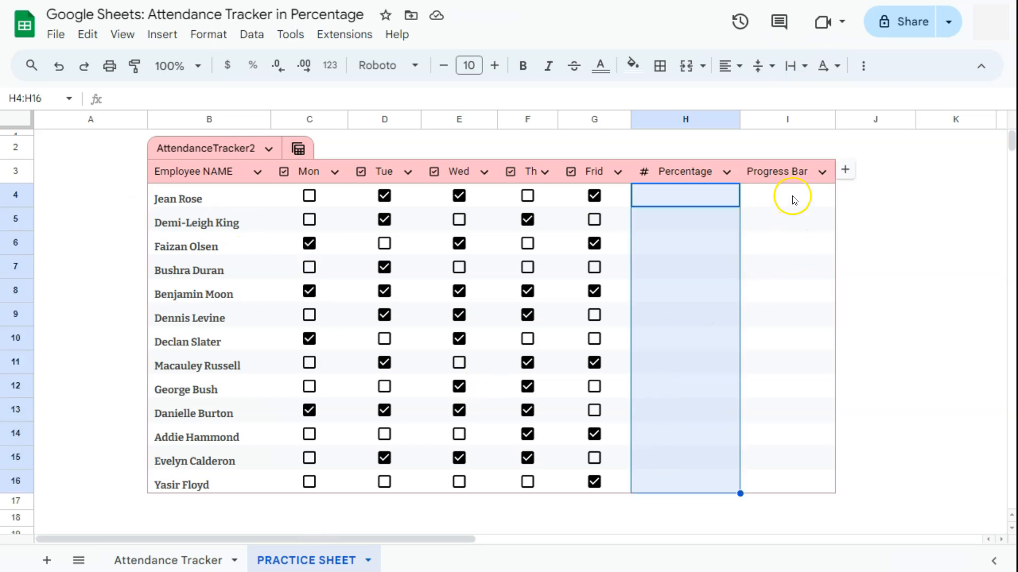
click(788, 195)
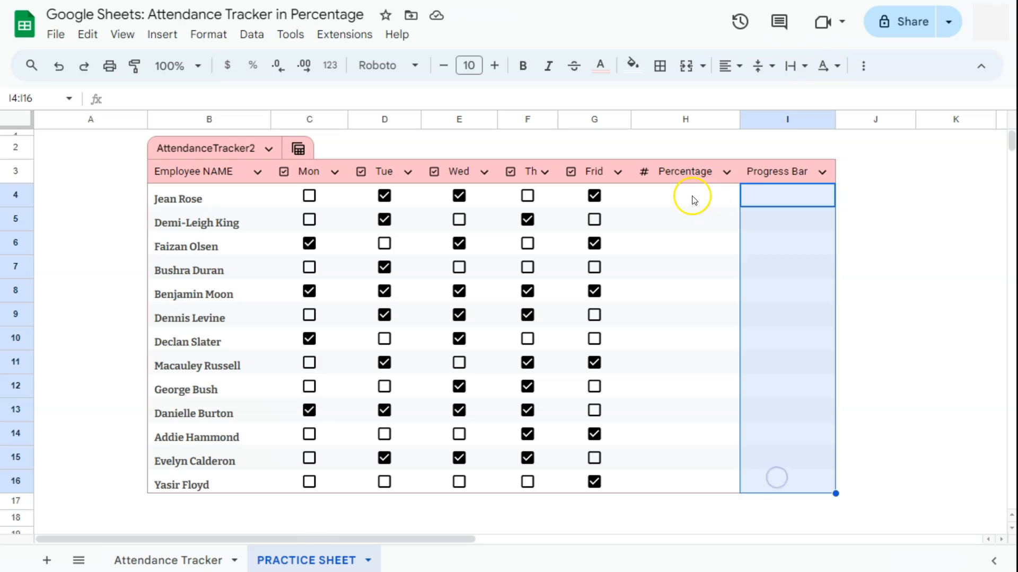
click(685, 195)
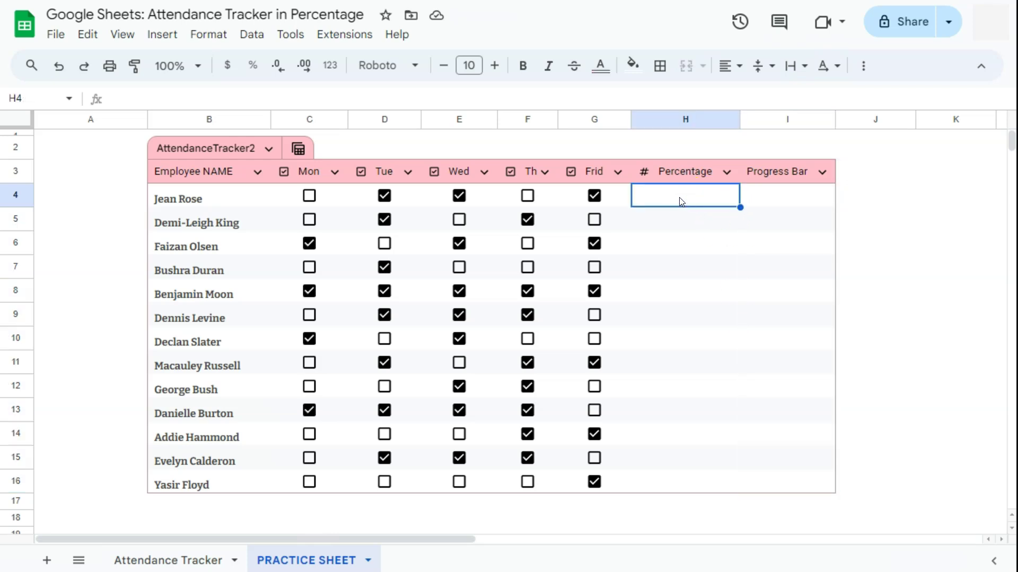
mouse_move(384, 161)
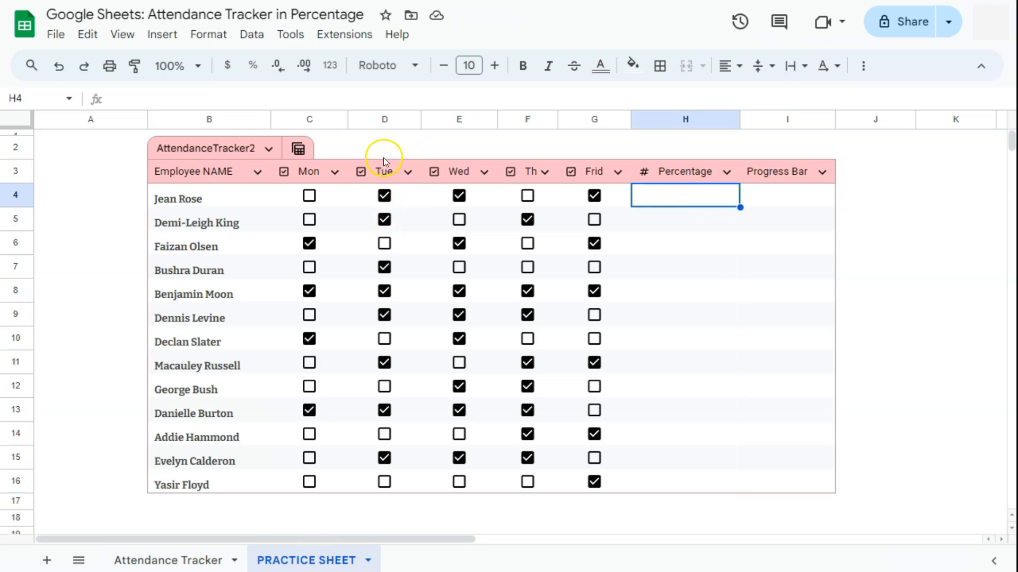
mouse_move(475, 207)
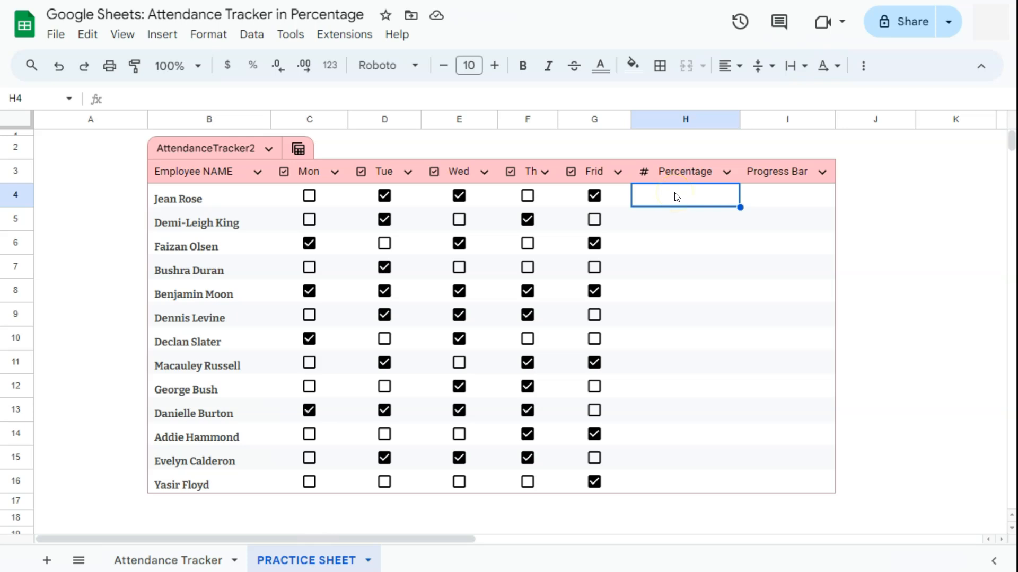
Enter =COUNTIF(C4:G4,TRUE) in H4 and autofill the day counts down the column.
text(=)
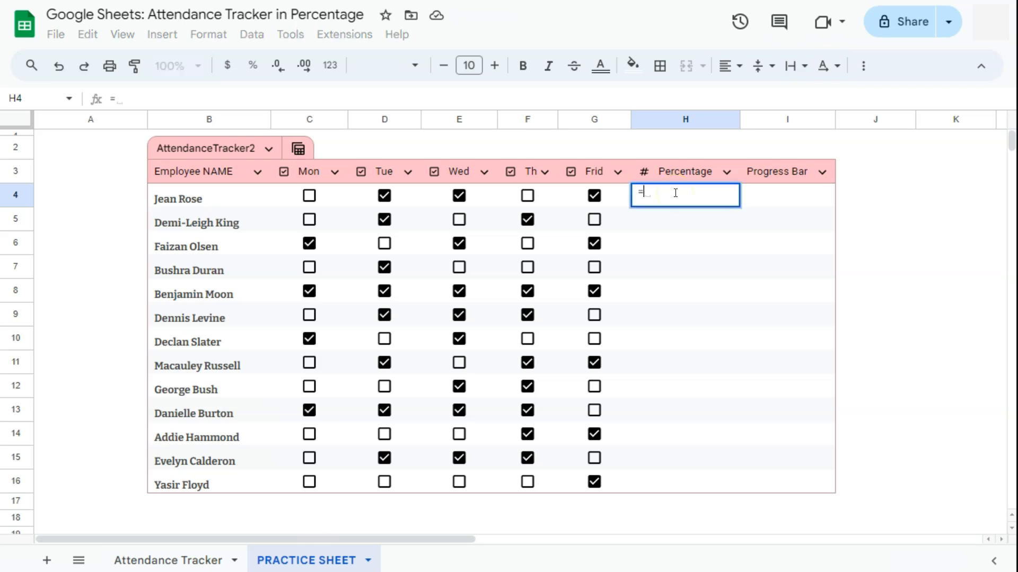
text(coun)
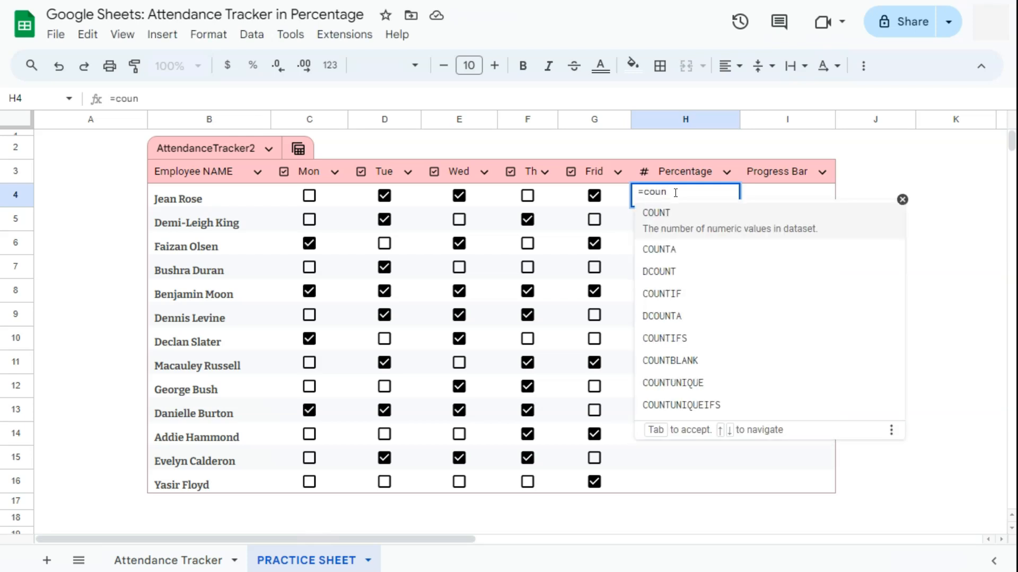
click(661, 294)
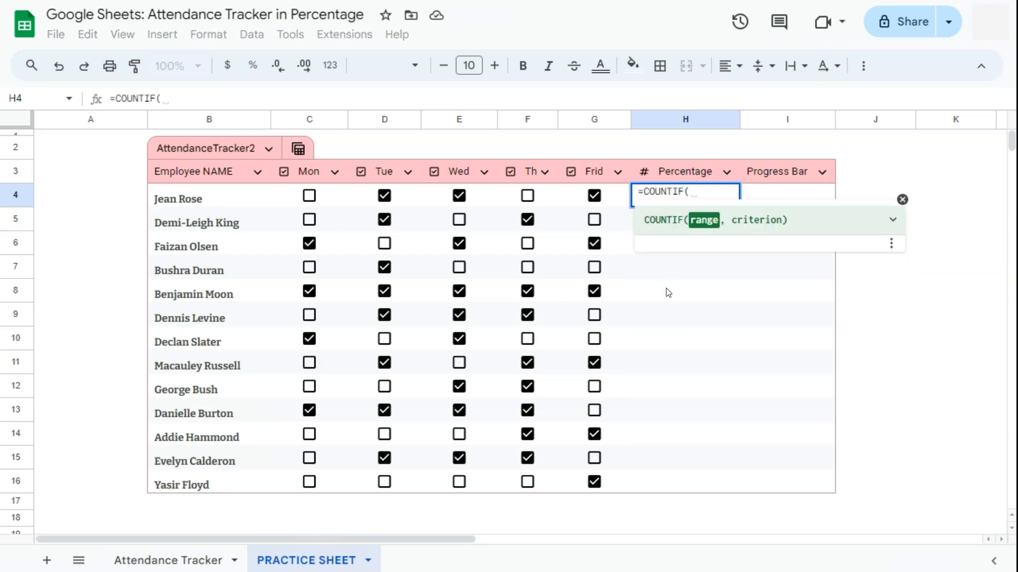
mouse_move(694, 219)
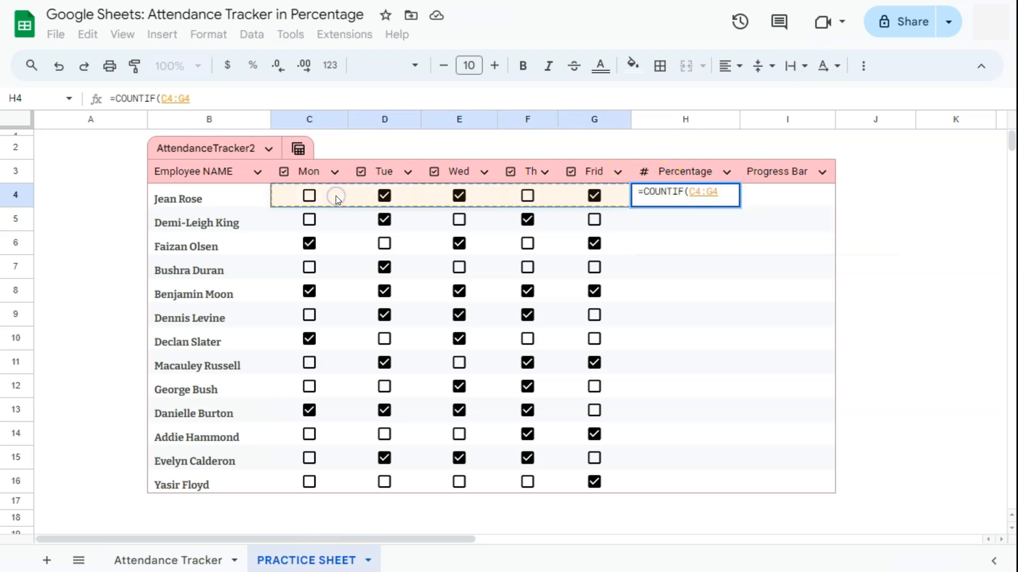
mouse_move(743, 190)
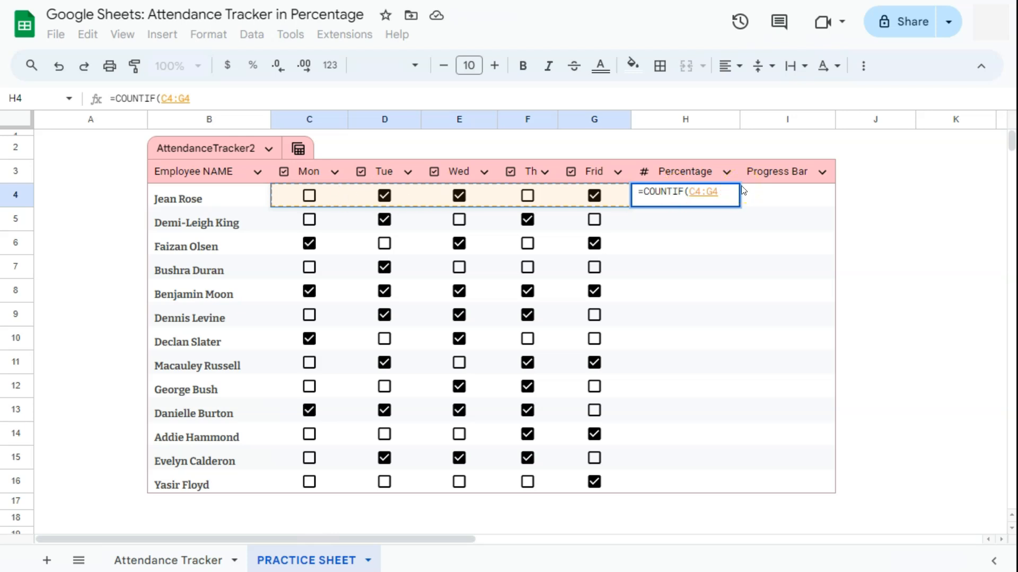
text(,)
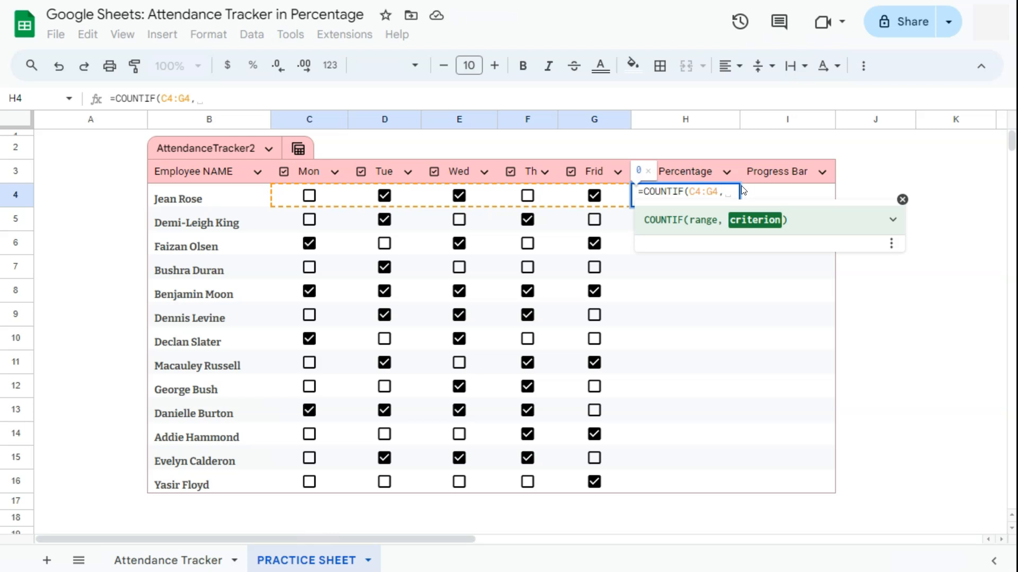
mouse_move(722, 205)
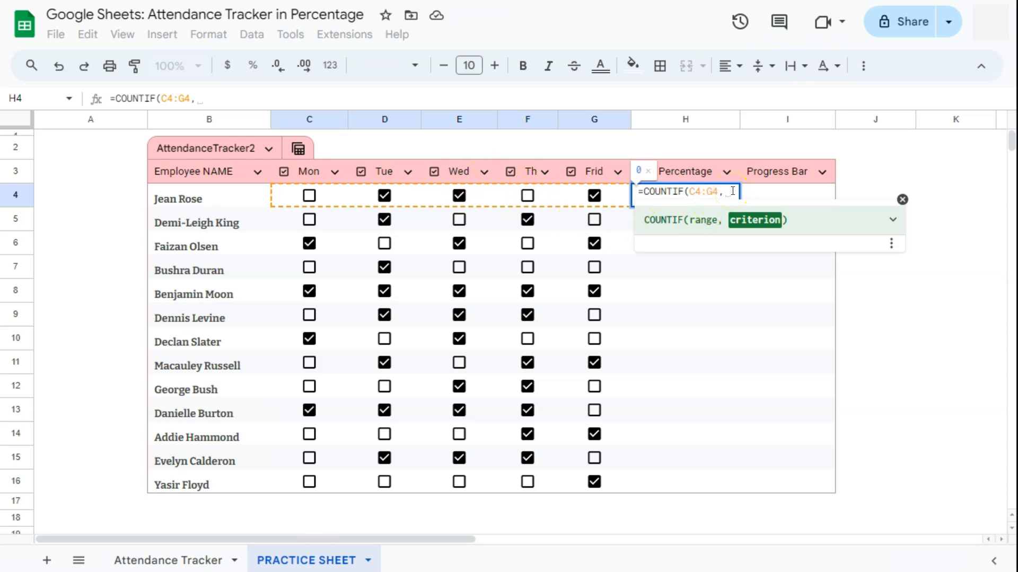
text(TRUE)
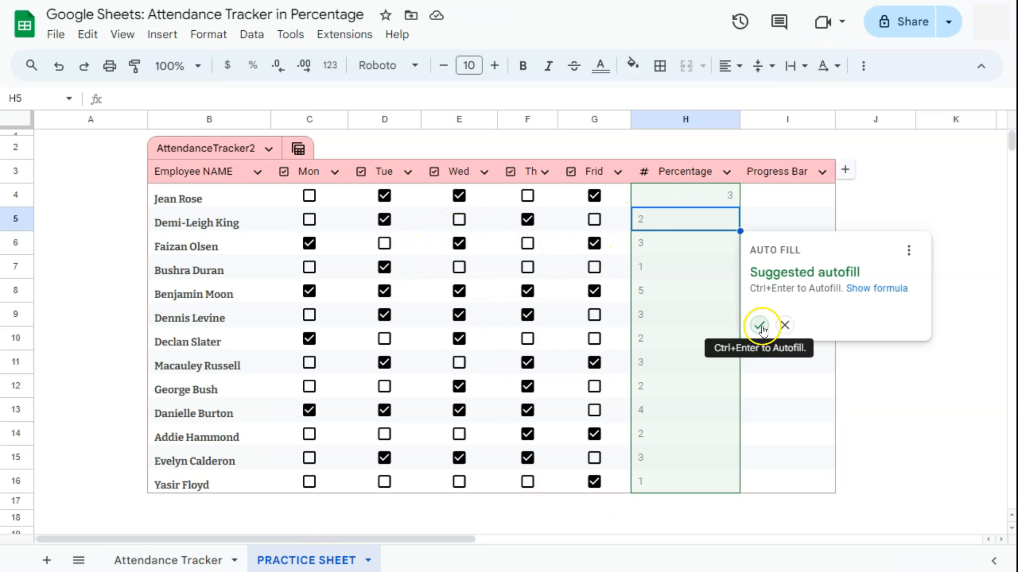
click(760, 325)
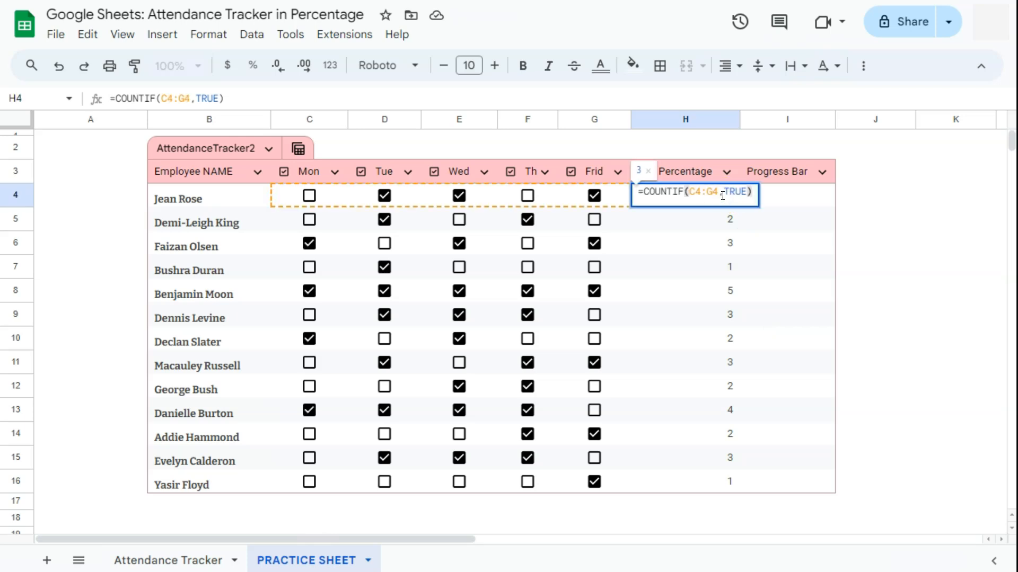
Extend H4 to =COUNTIF(C4:G4,TRUE)/5 and autofill fractions like 0.6 and 1 down the column.
text(/)
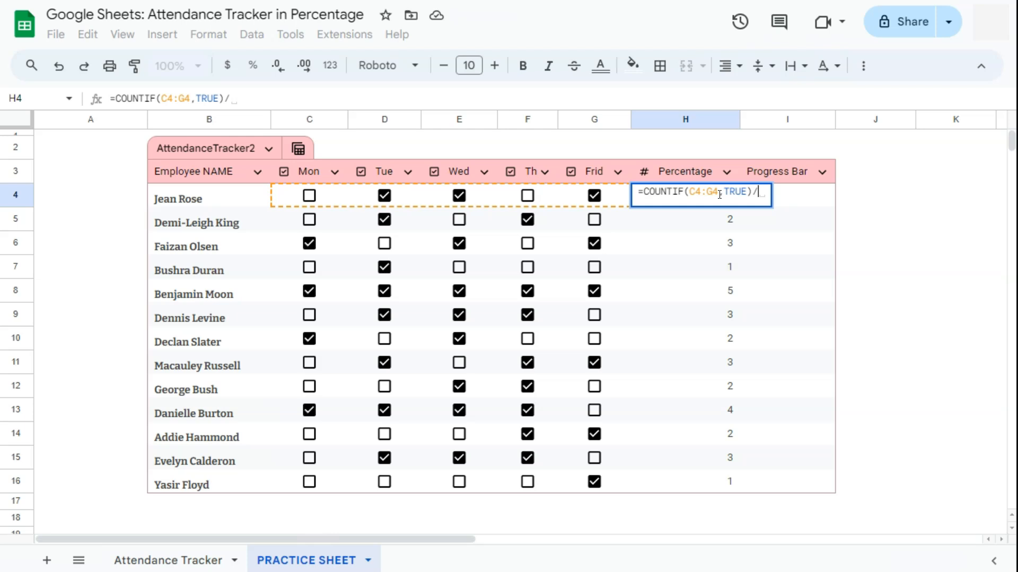
text(5)
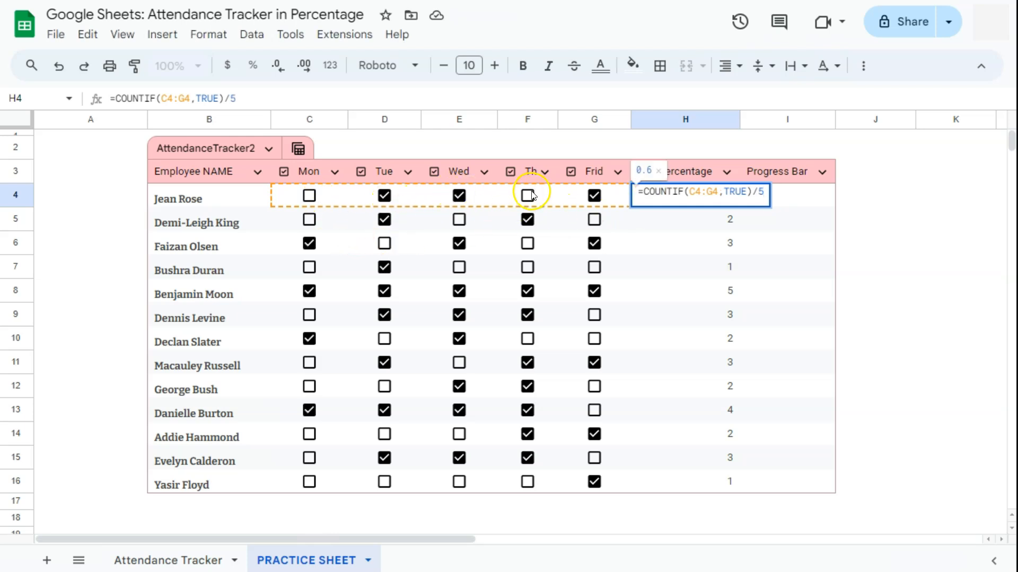
click(458, 195)
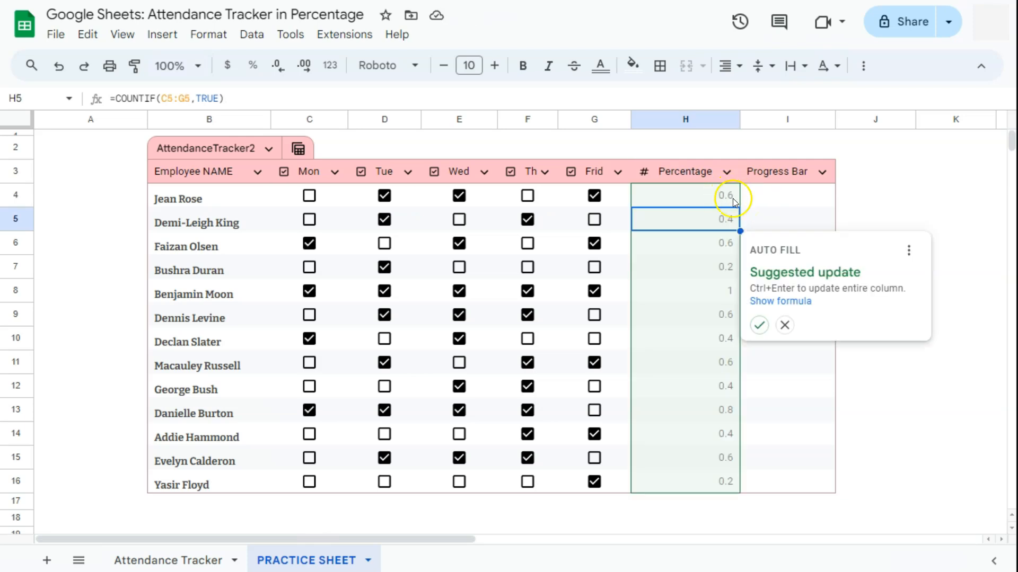
mouse_move(759, 325)
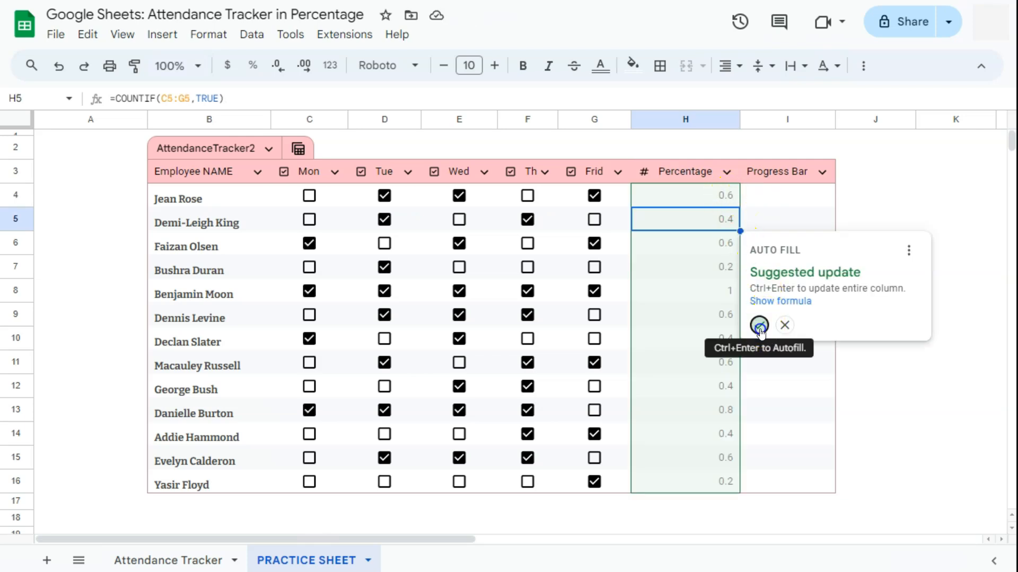
click(759, 326)
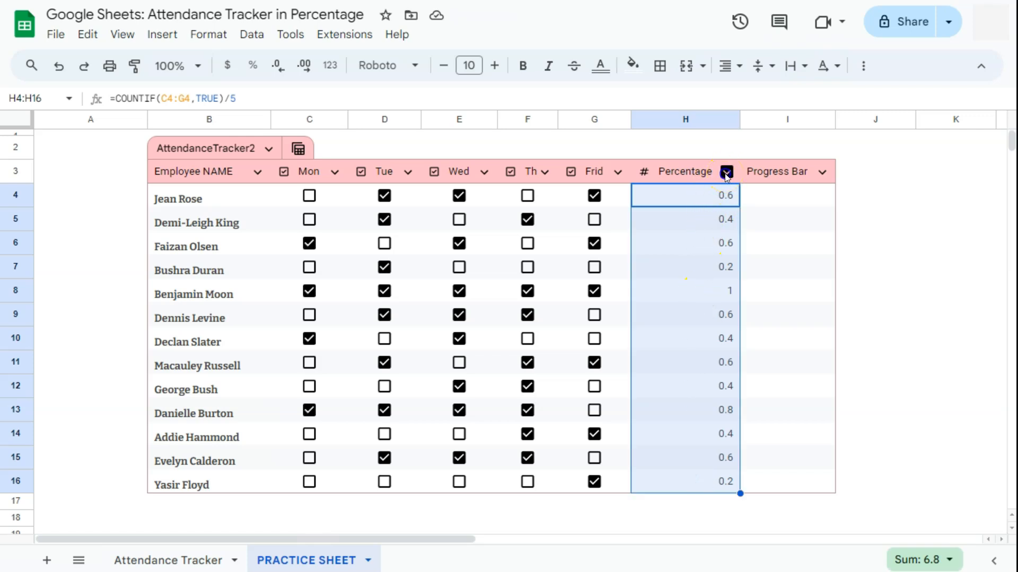
Set the Percentage column type to Number > Percent, showing 60% and 100%.
click(725, 172)
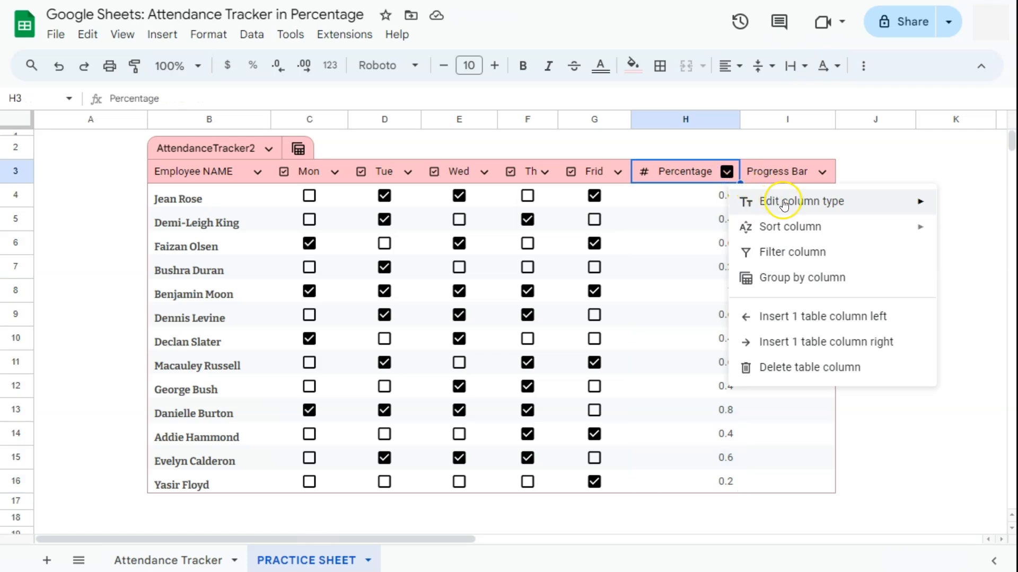
click(802, 201)
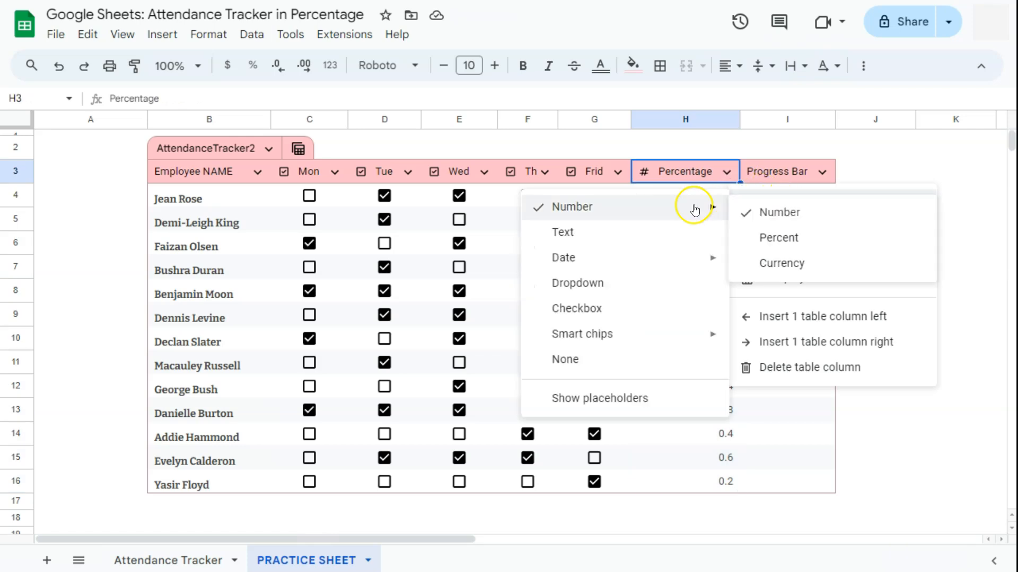
click(778, 238)
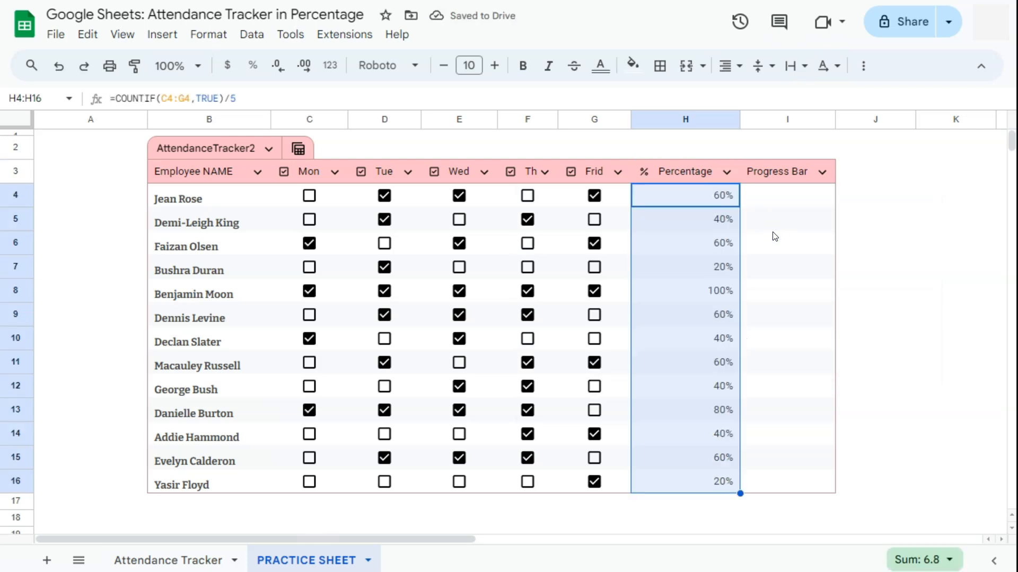
mouse_move(693, 309)
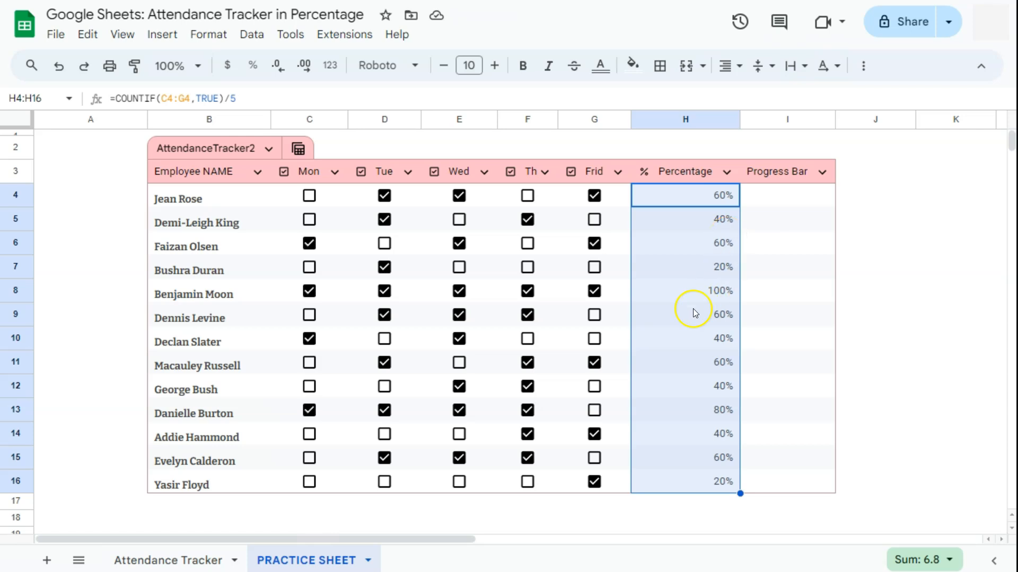
mouse_move(401, 199)
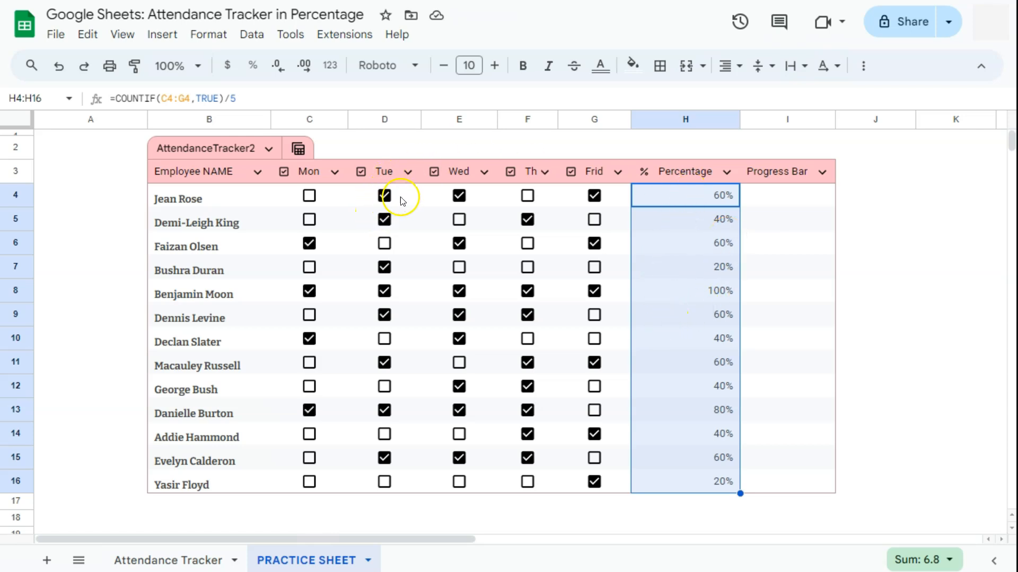
click(685, 195)
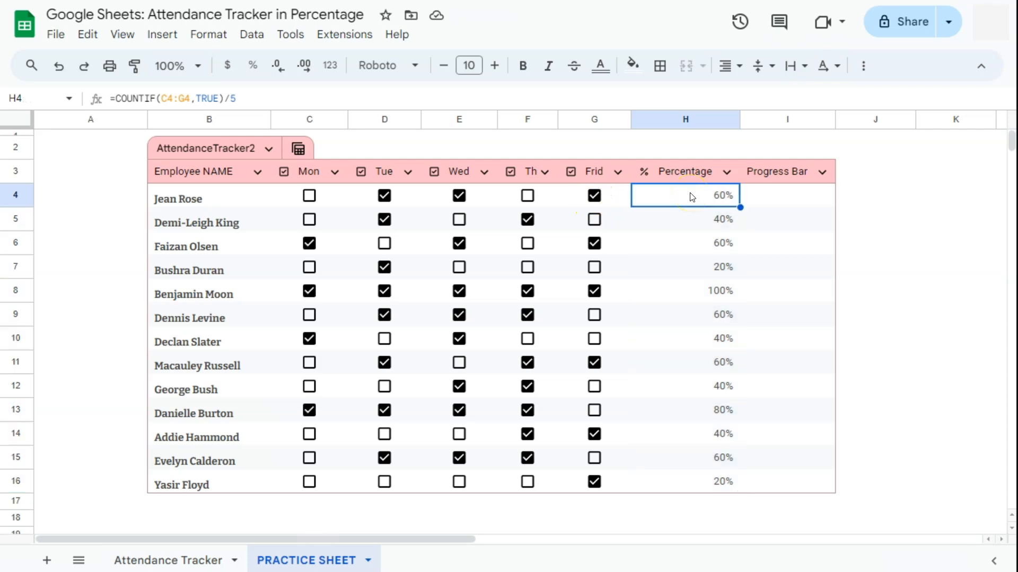
click(308, 195)
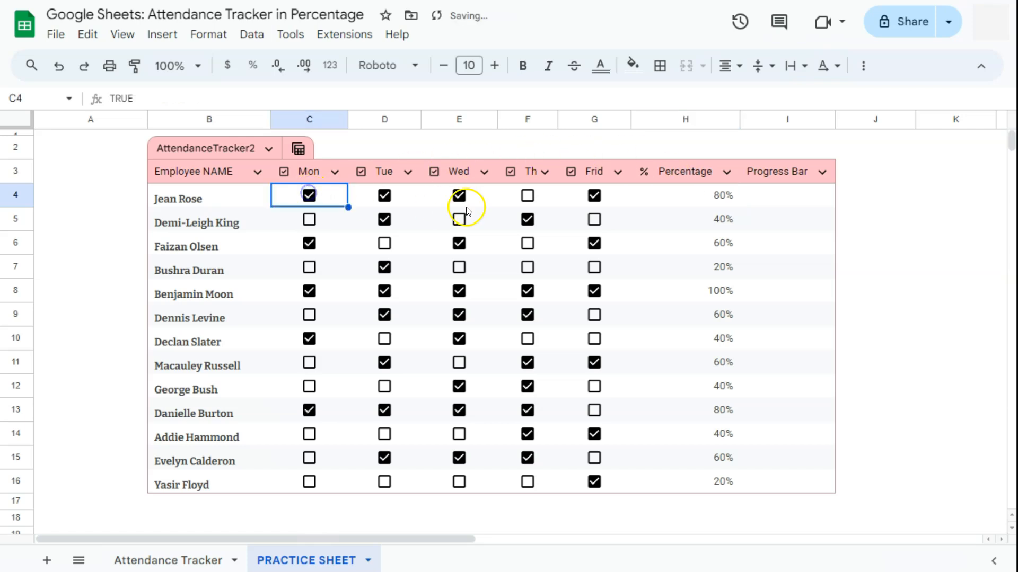
click(527, 195)
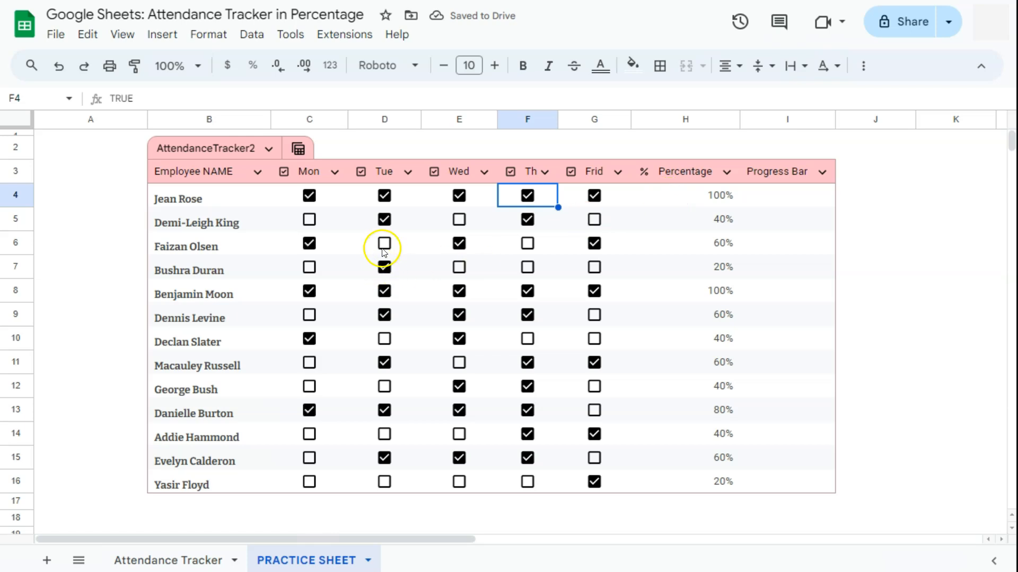
click(308, 195)
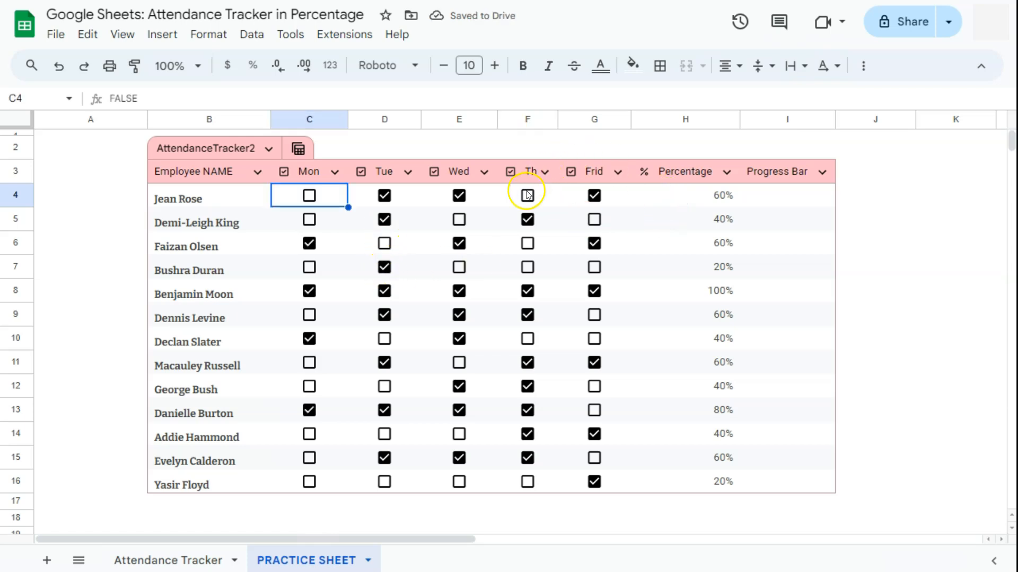
click(309, 195)
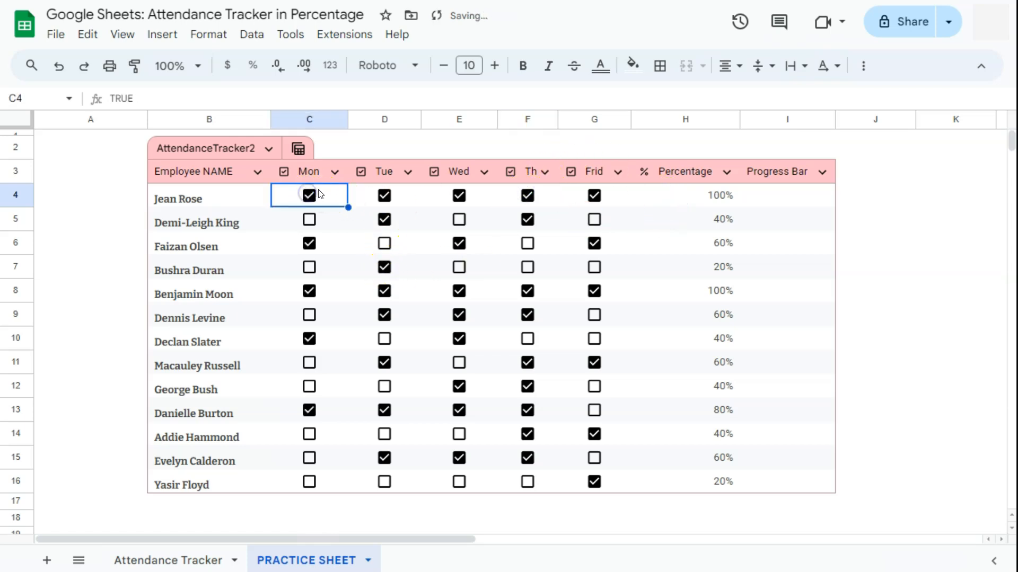
click(684, 195)
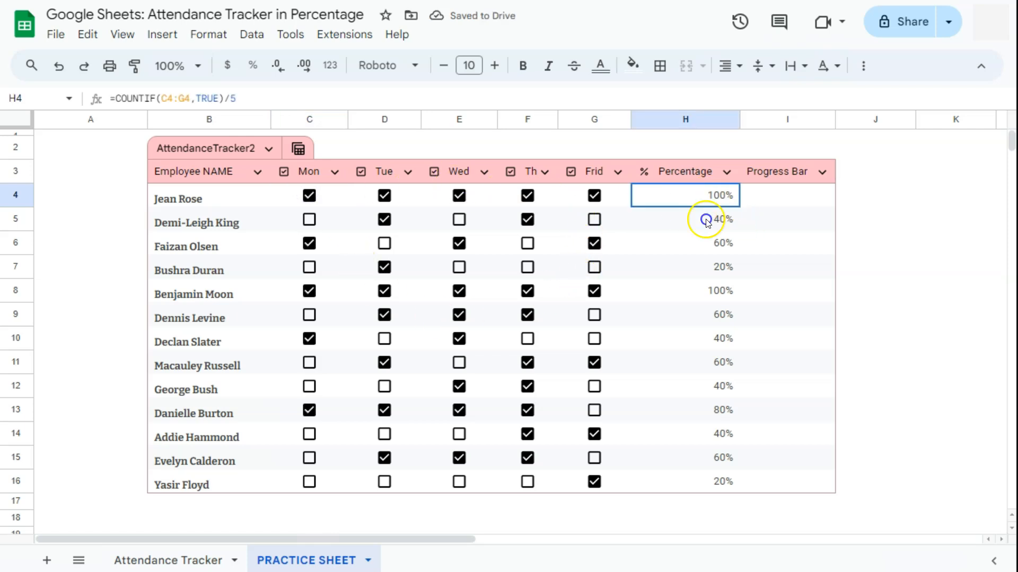
click(787, 195)
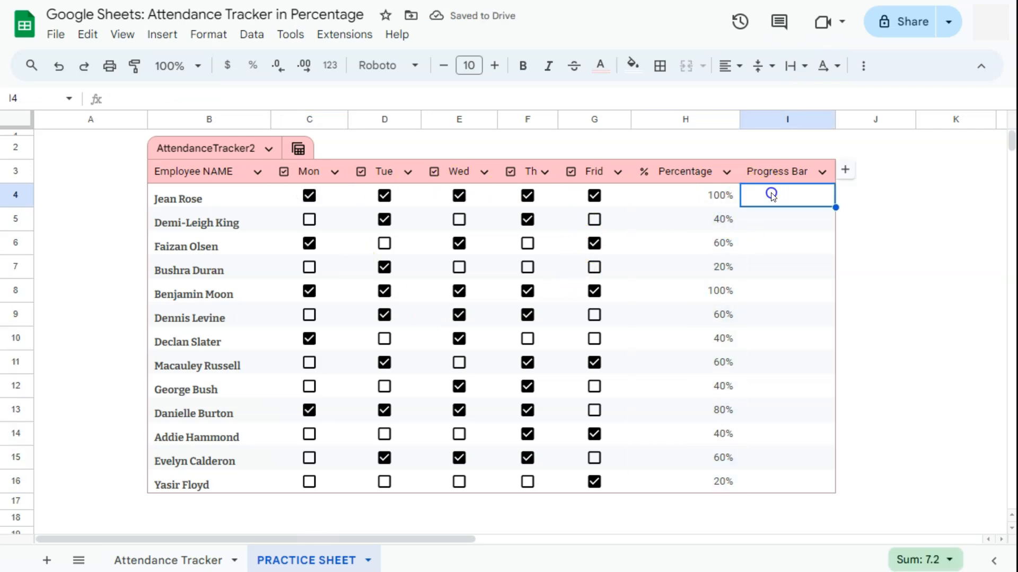
mouse_move(773, 198)
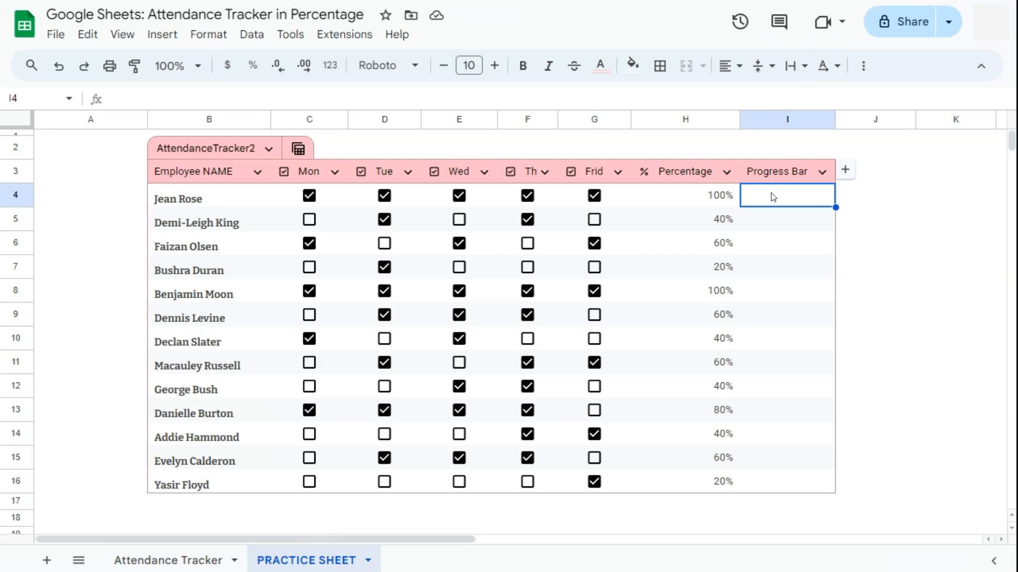
mouse_move(773, 195)
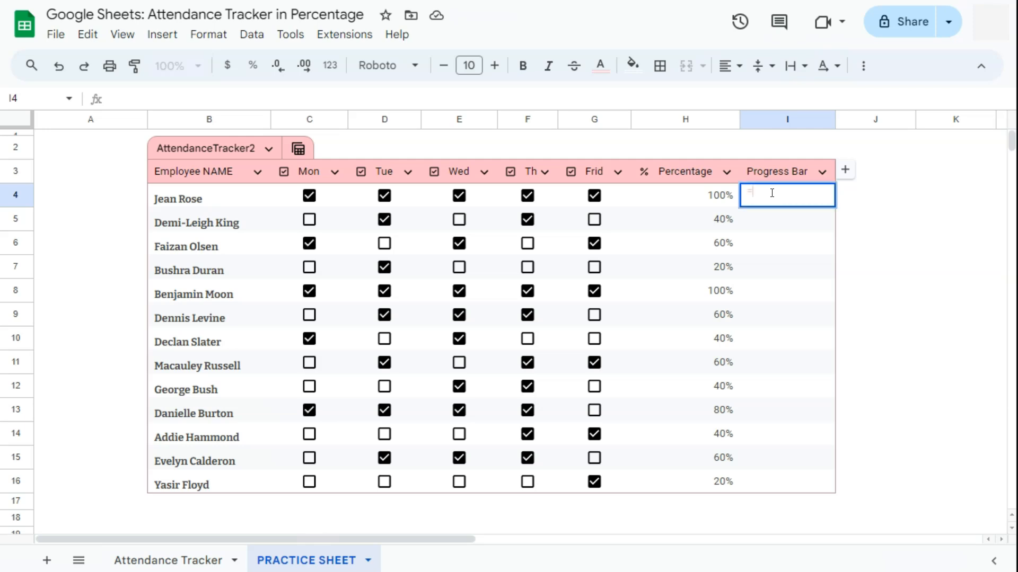
text(=Spr)
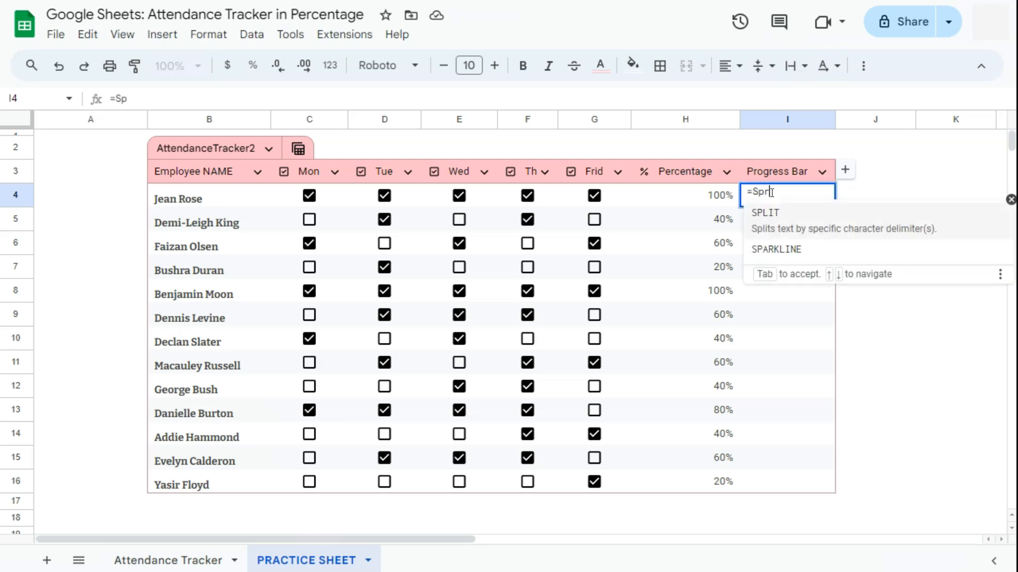
text(ark)
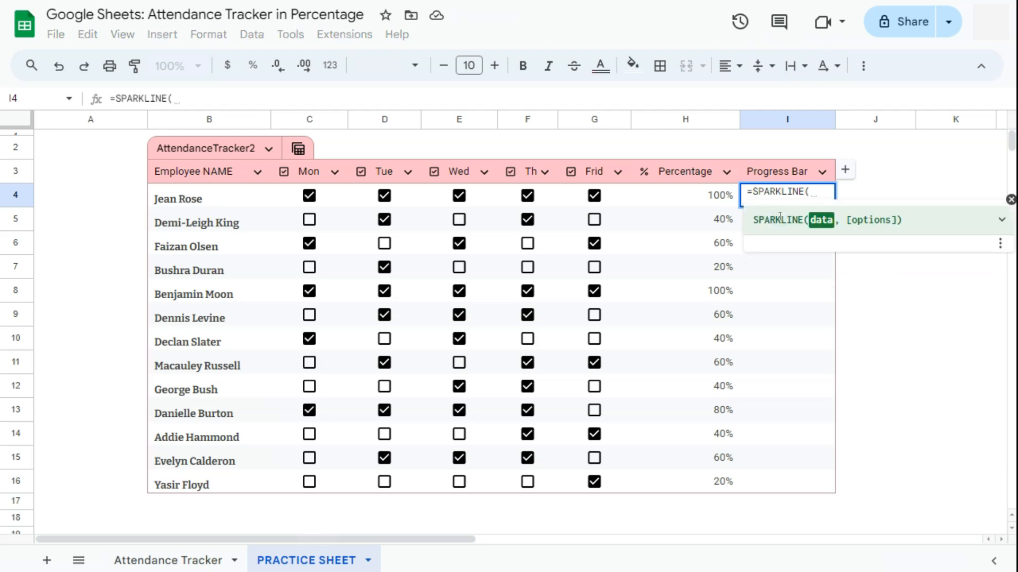
mouse_move(759, 170)
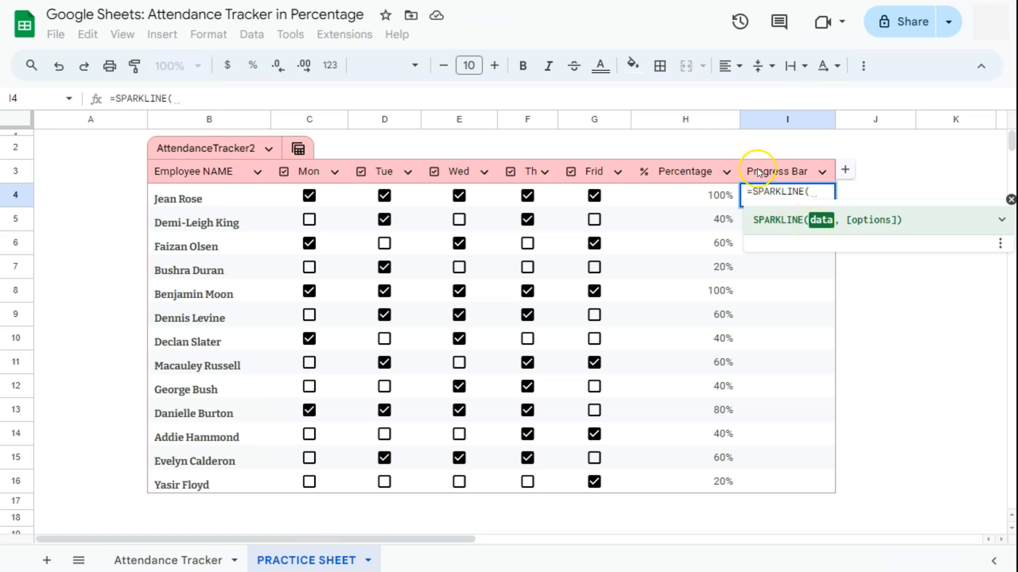
click(684, 195)
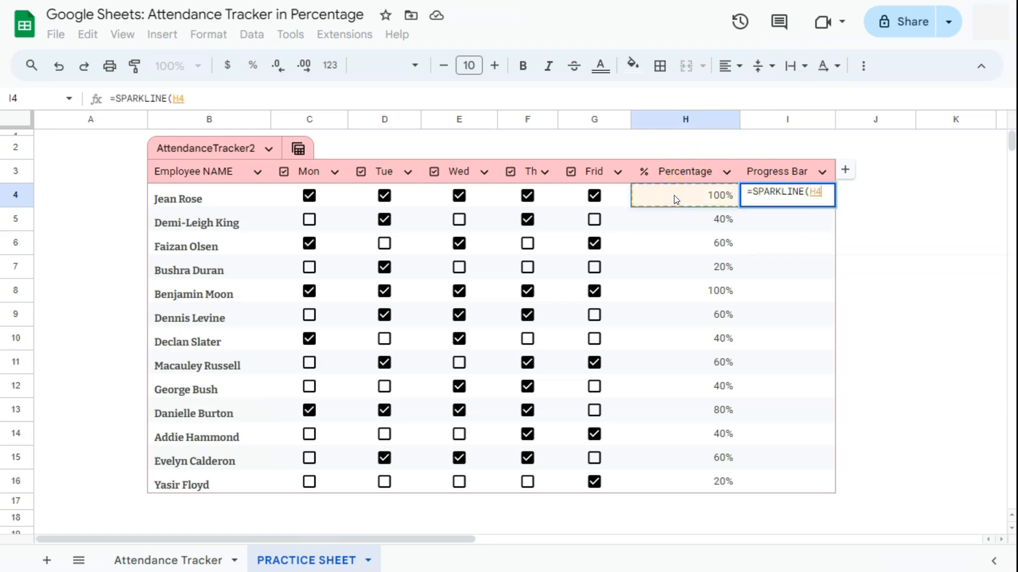
text(,)
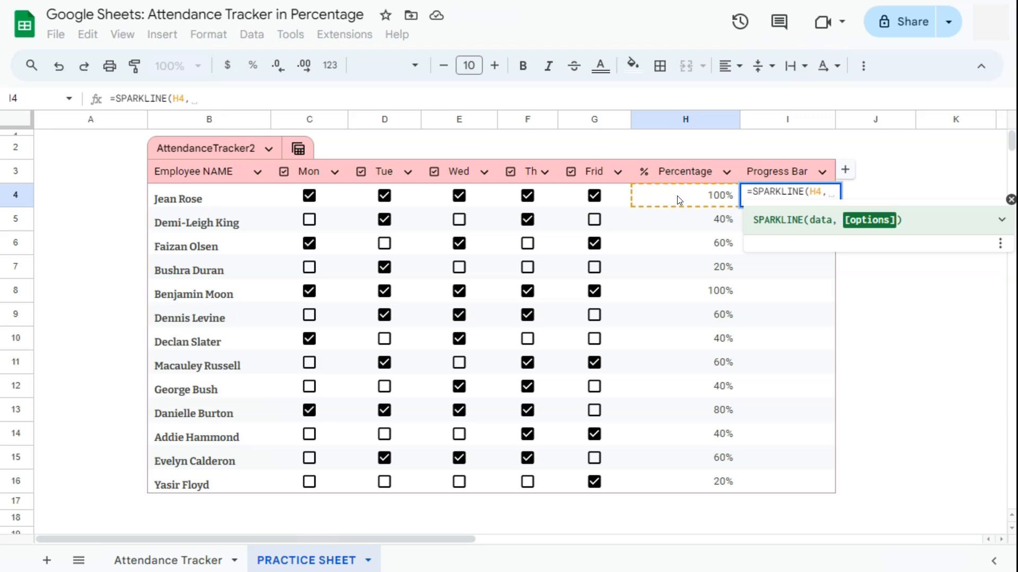
text({)
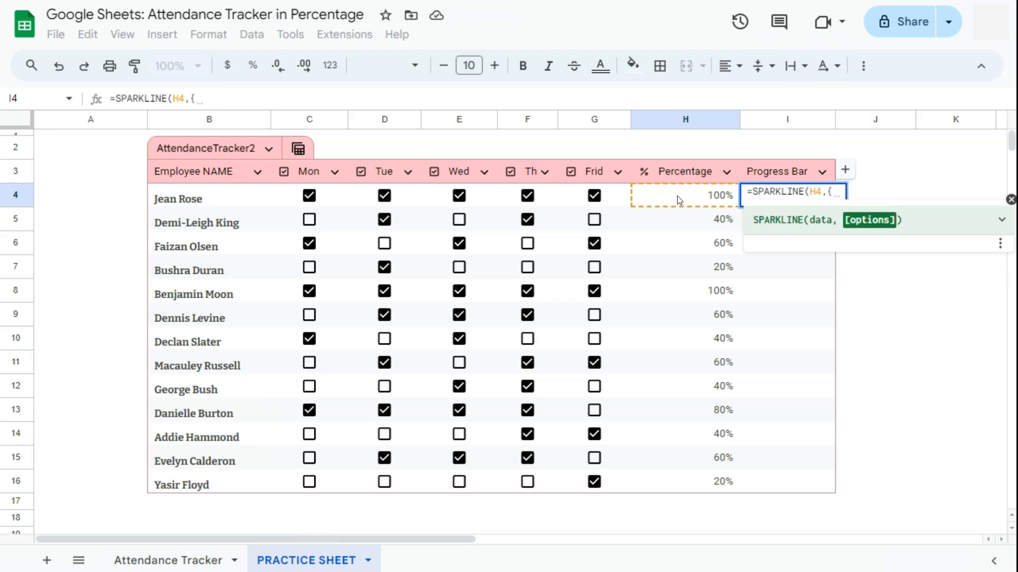
text(")
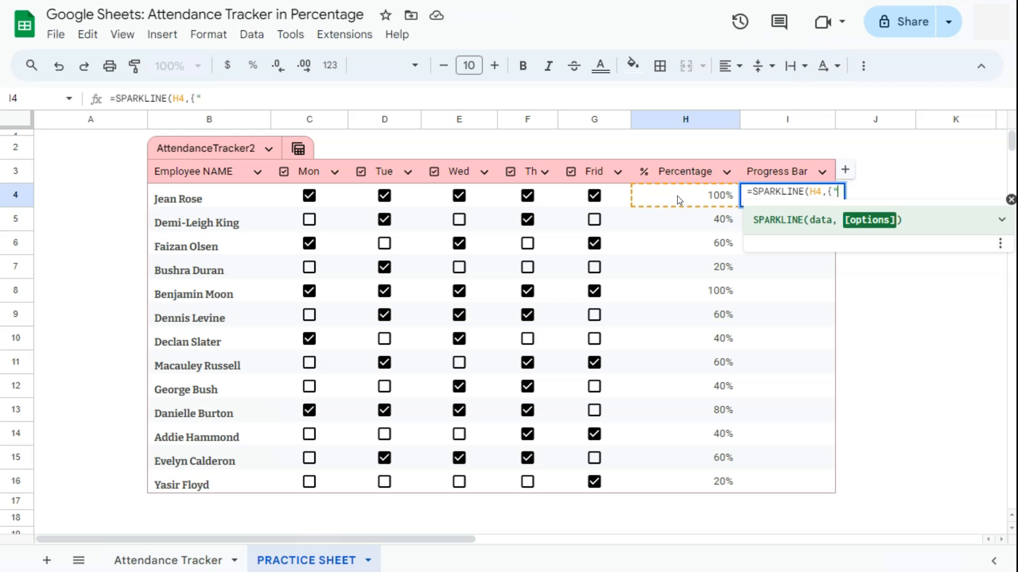
text(Chat)
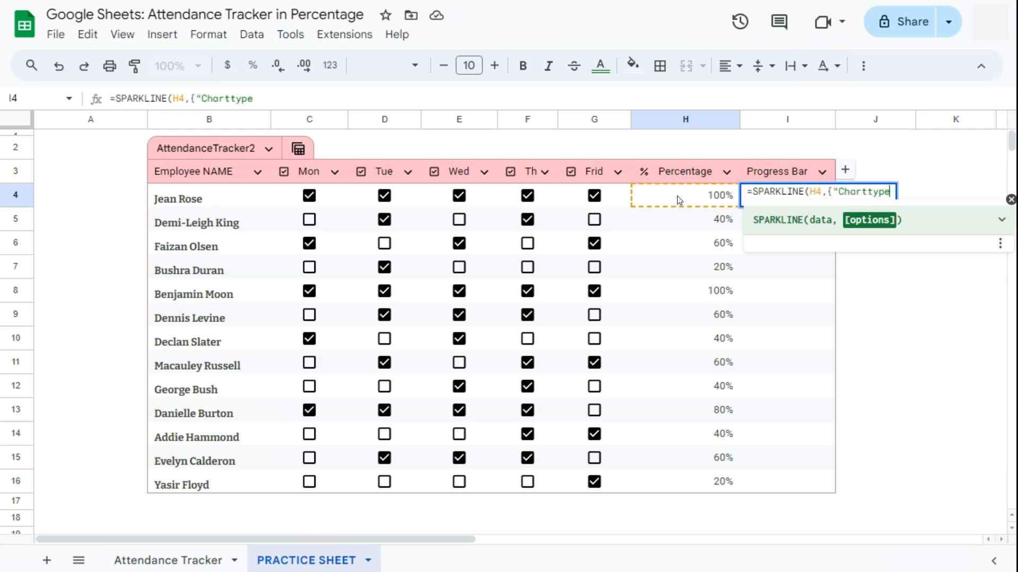
text(")
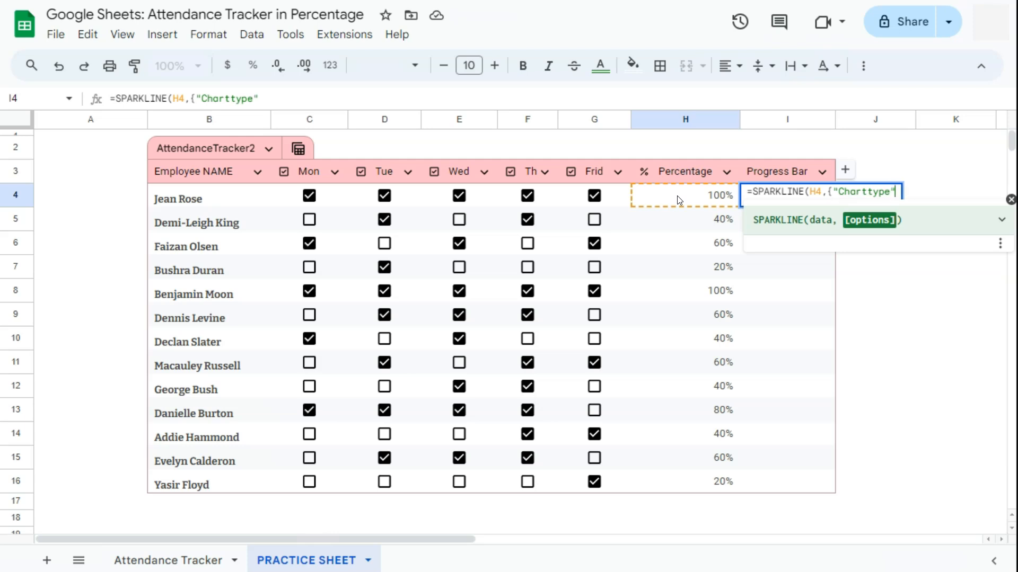
text(,)
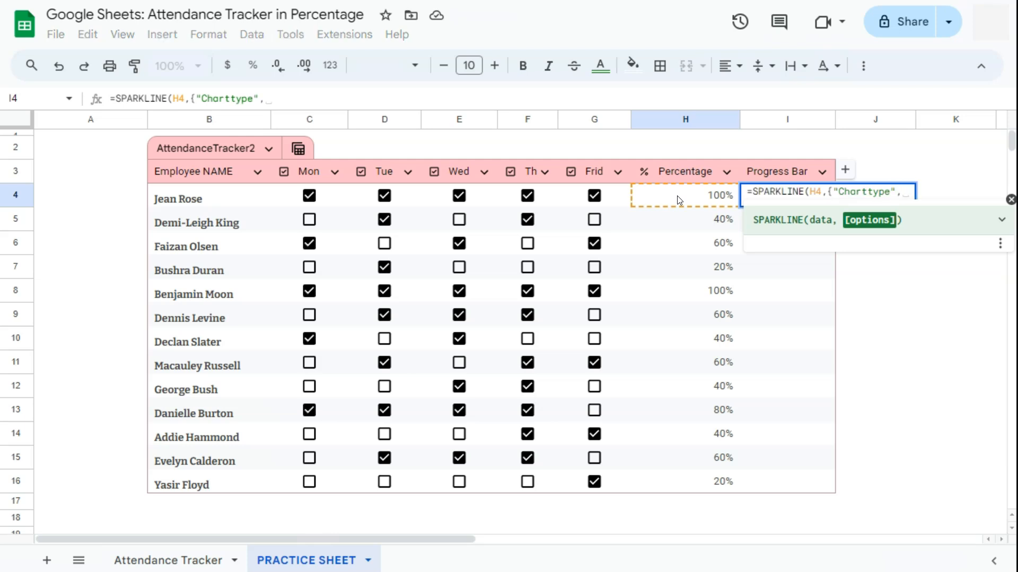
text(")
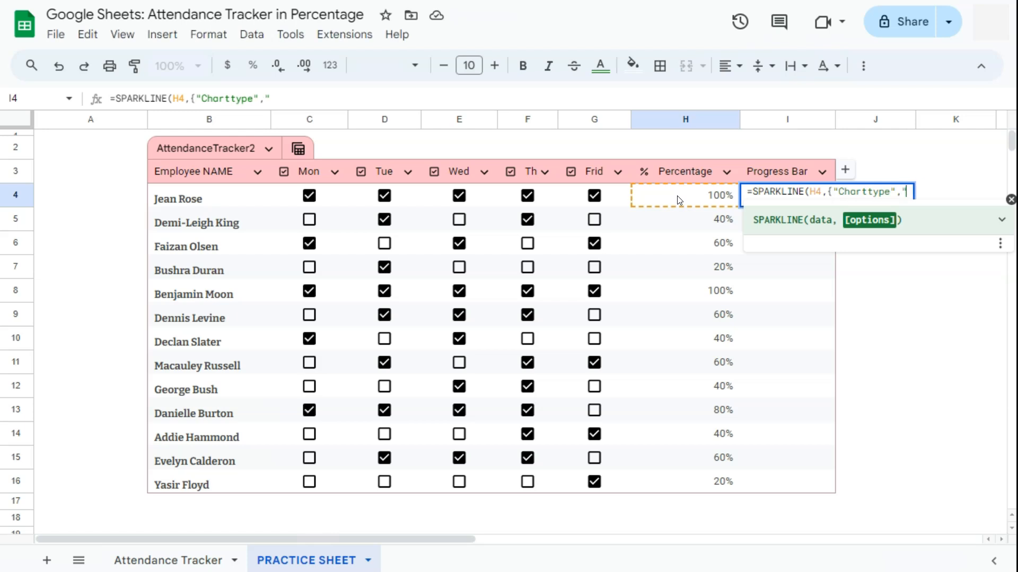
text(Bar")
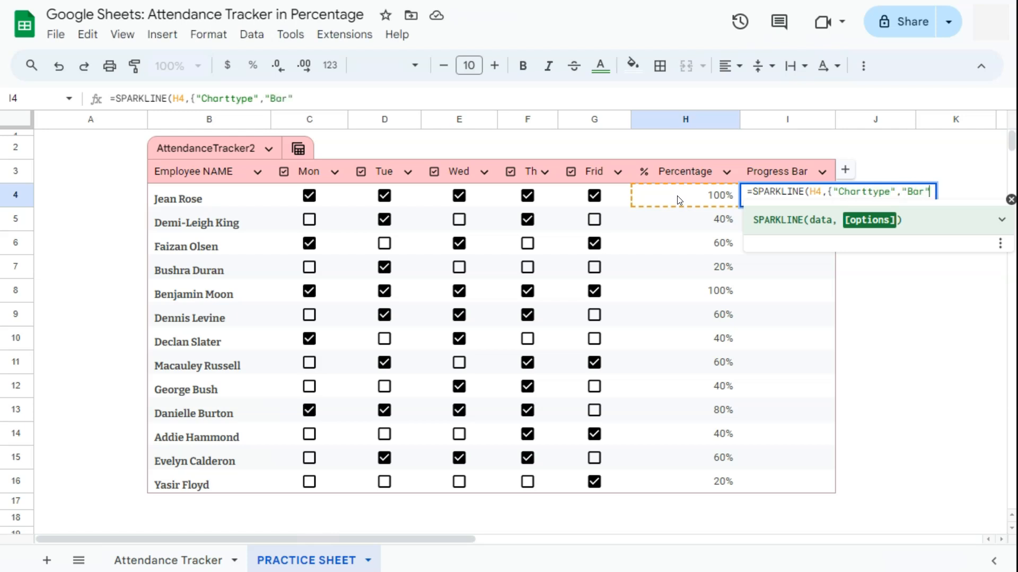
Add the "MAX",100% option and close the options brace.
text(;)
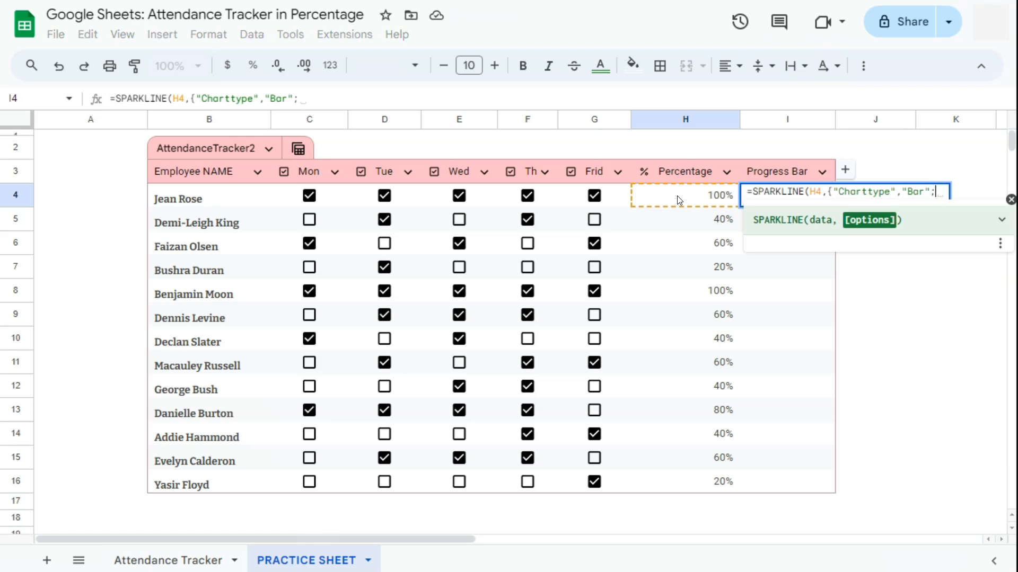
text(MAX)
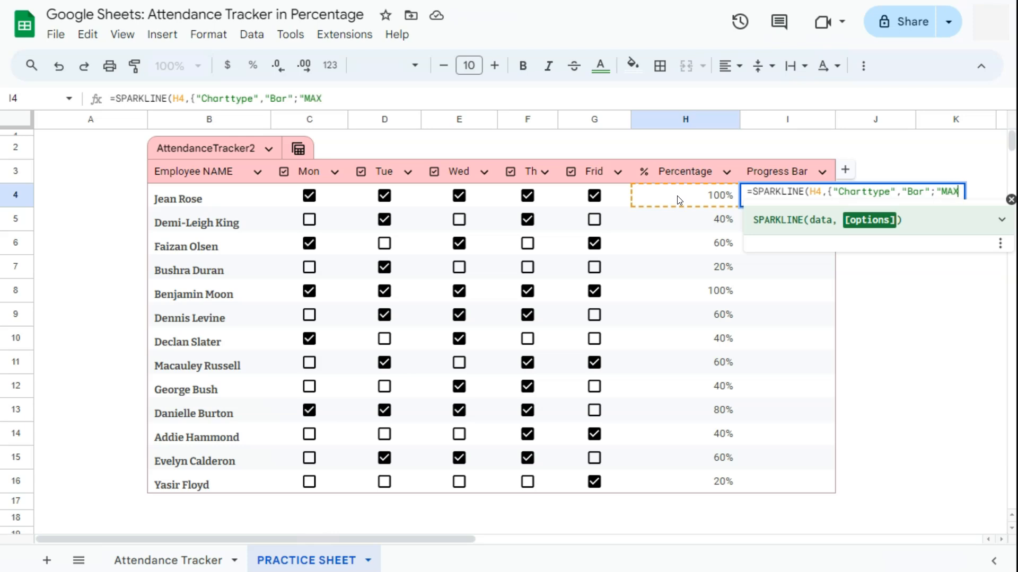
text(")
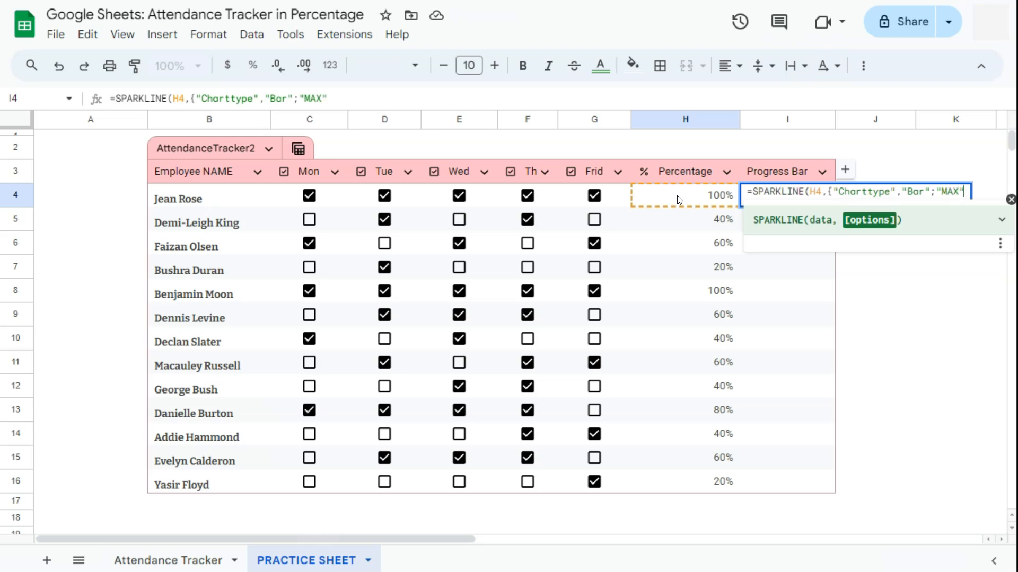
text(,)
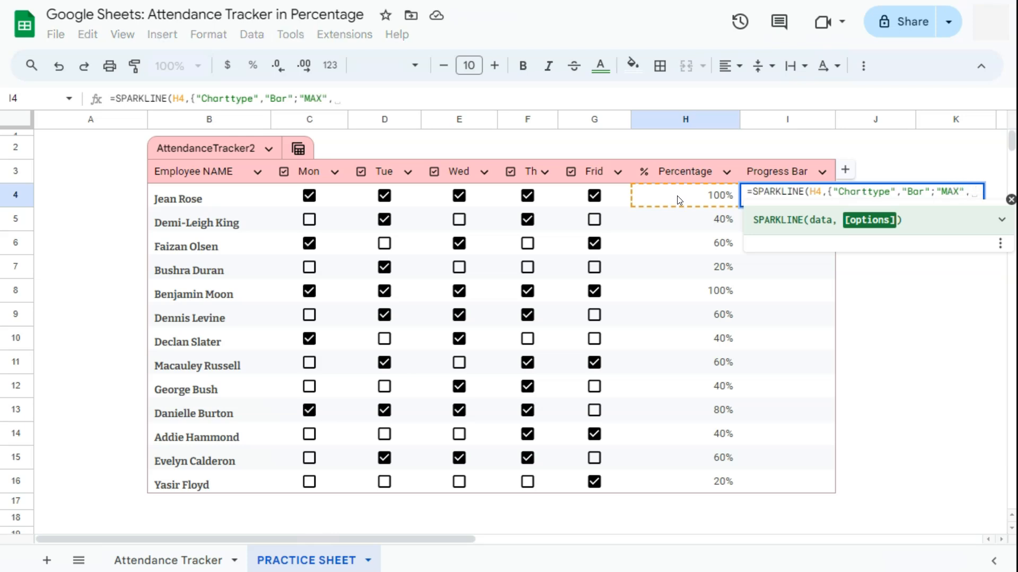
text(100%)
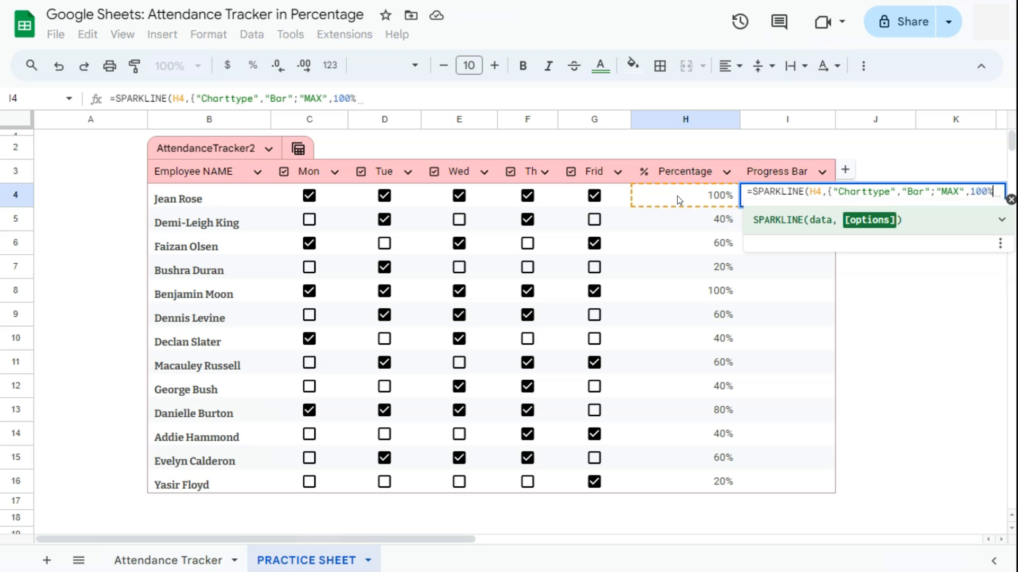
text(})
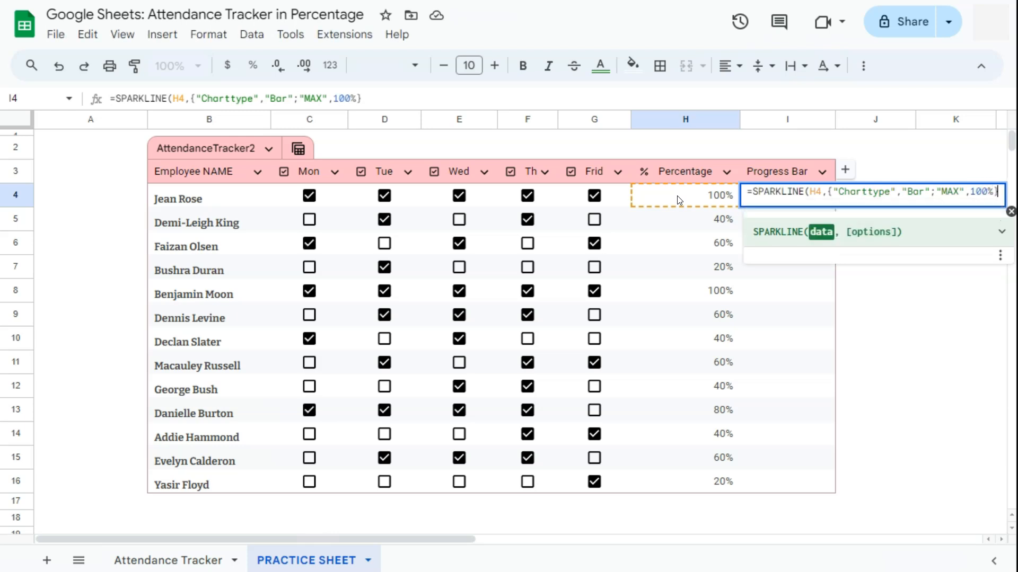
Commit the SPARKLINE formula and fill orange bars down I4:I16.
text())
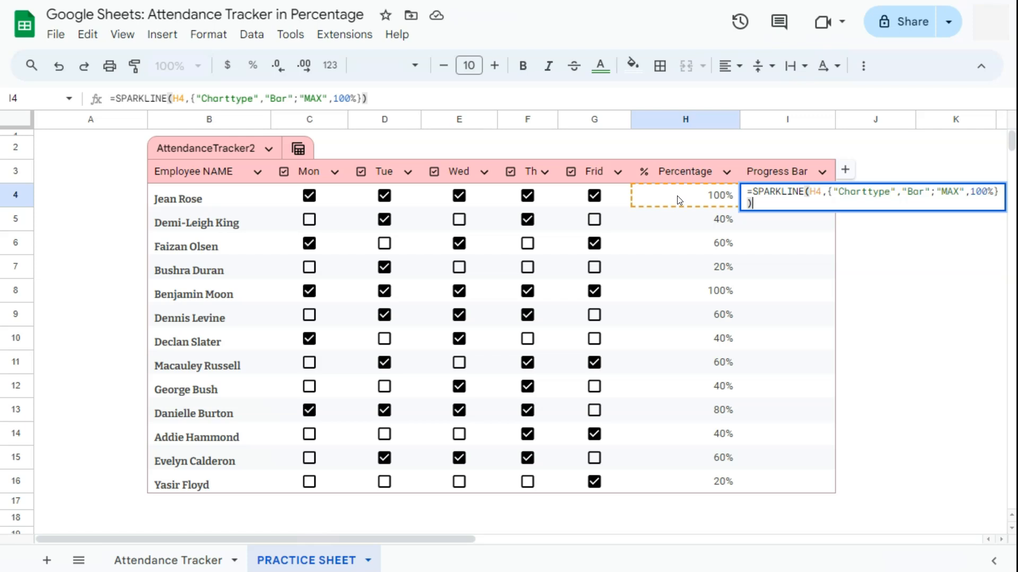
key(Return)
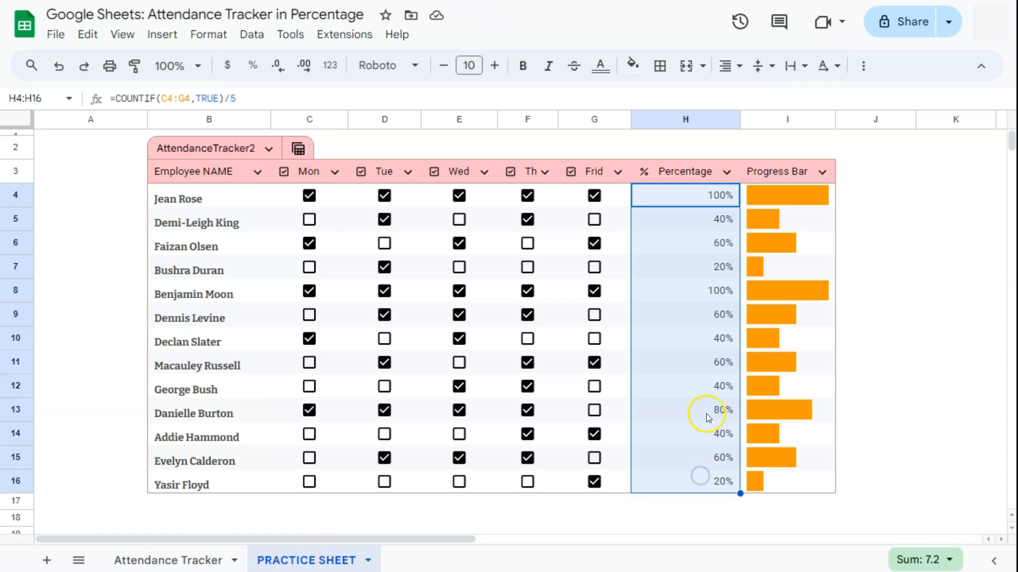
click(786, 195)
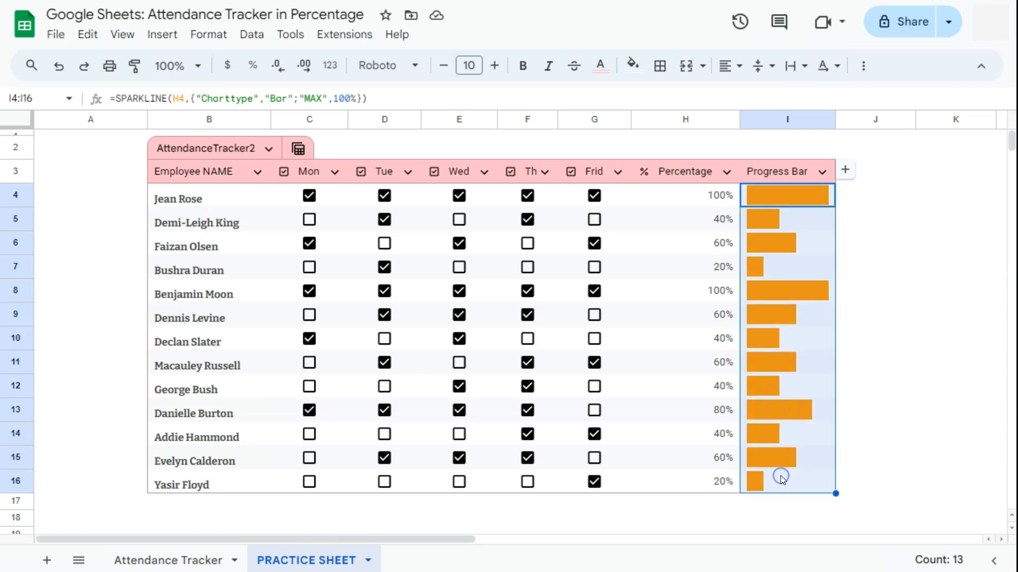
mouse_move(811, 199)
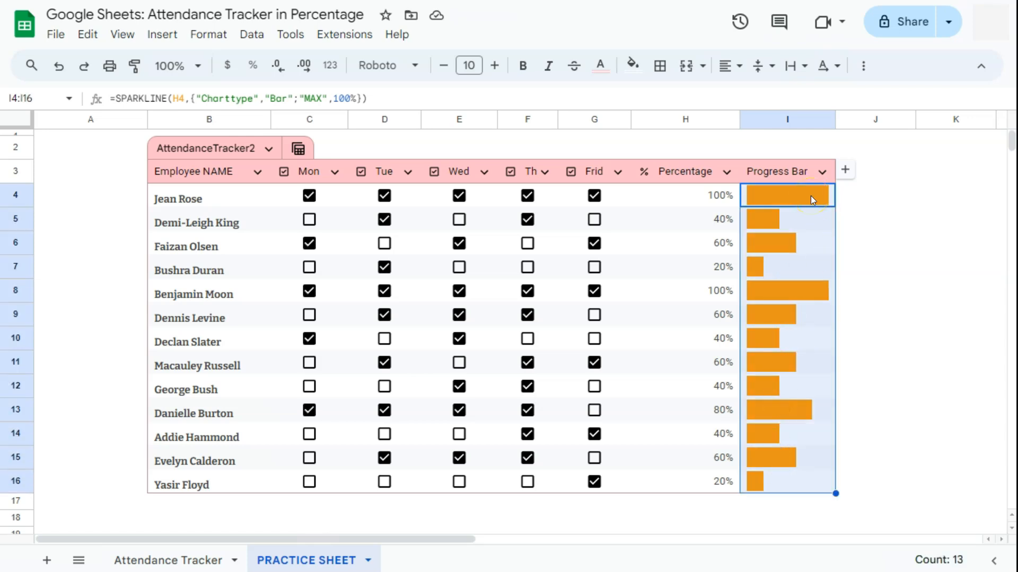
double_click(787, 195)
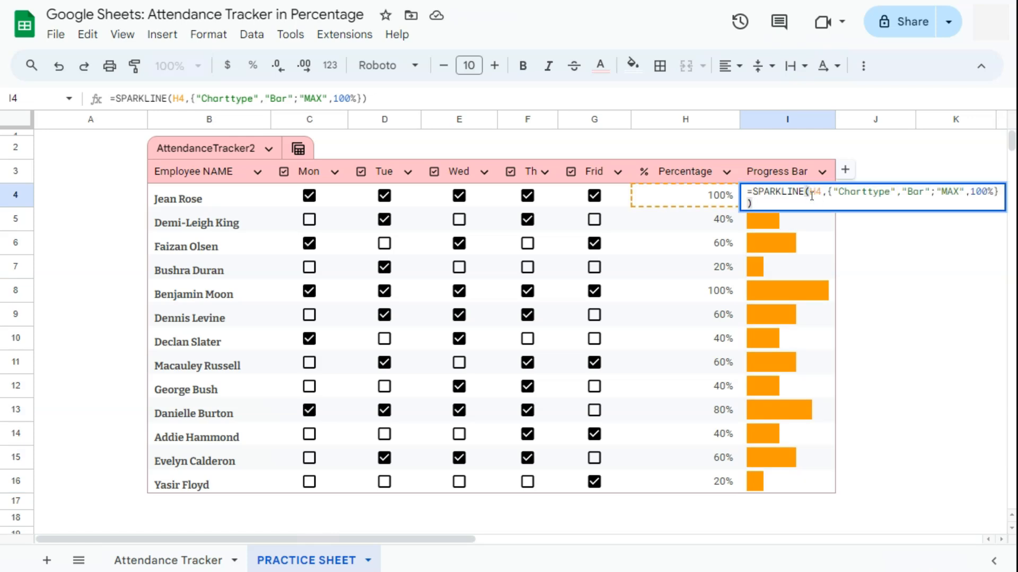
mouse_move(990, 193)
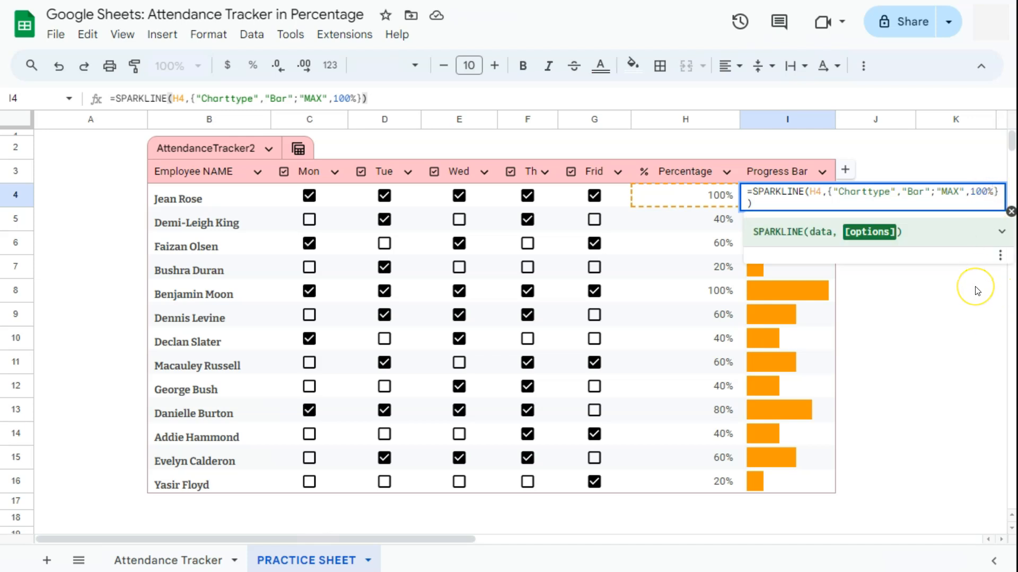
mouse_move(976, 290)
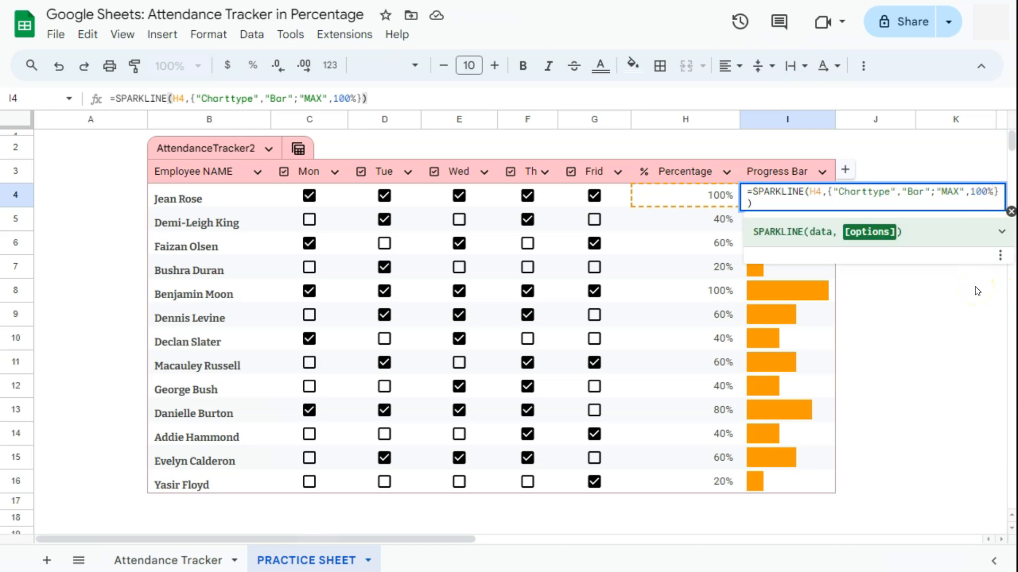
text(;)
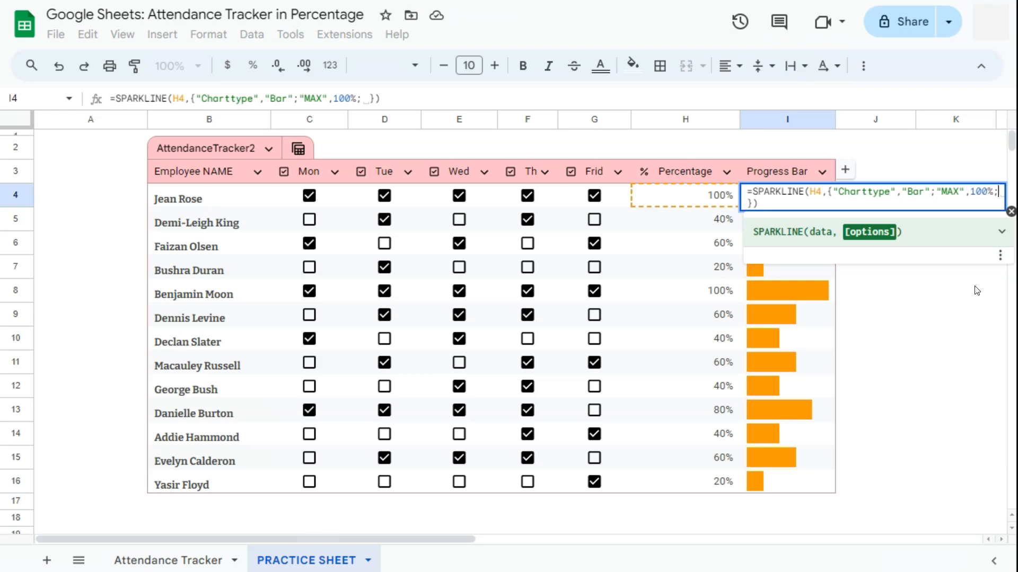
text("Color1")
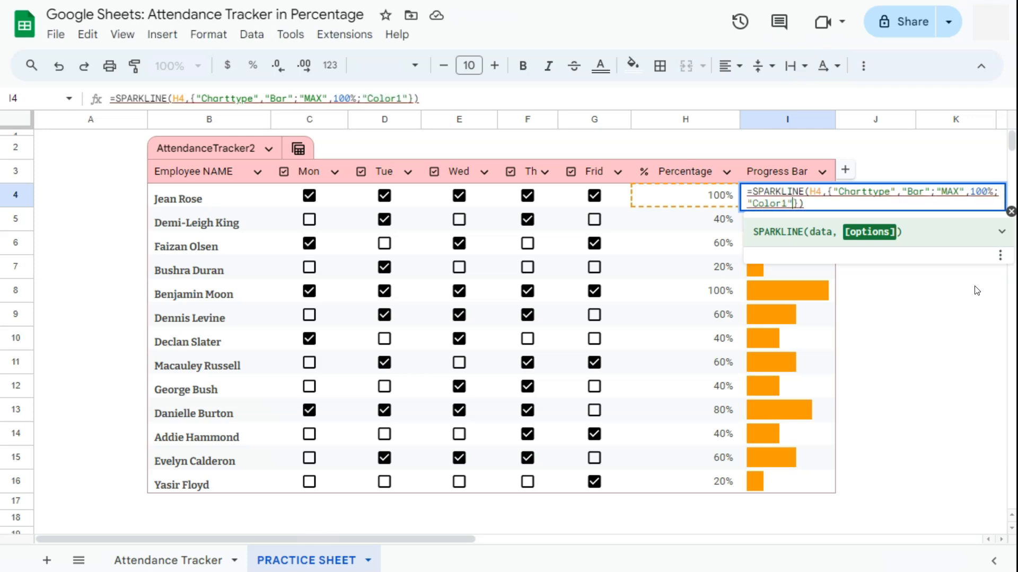
text(,"Pink)
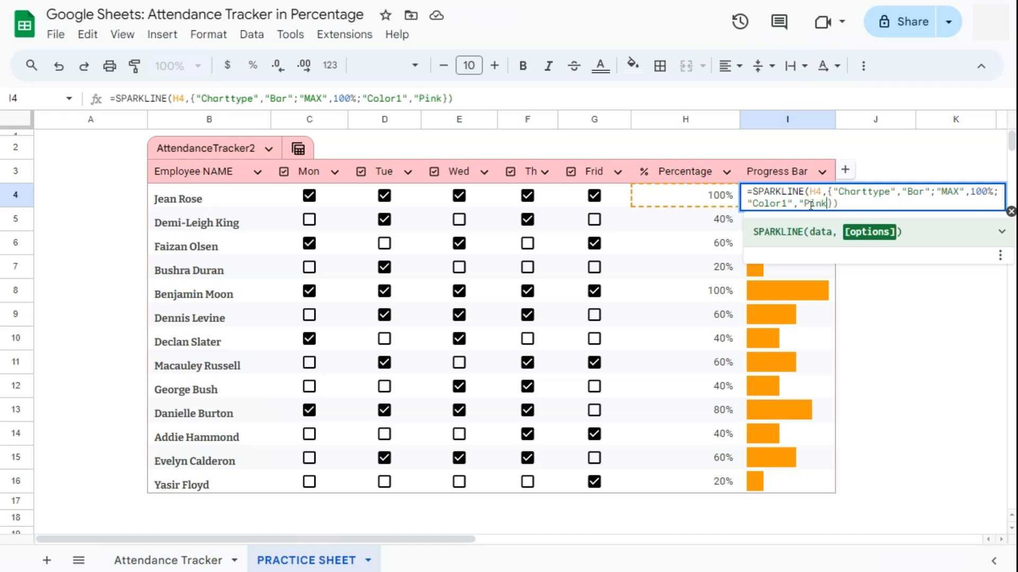
text(")
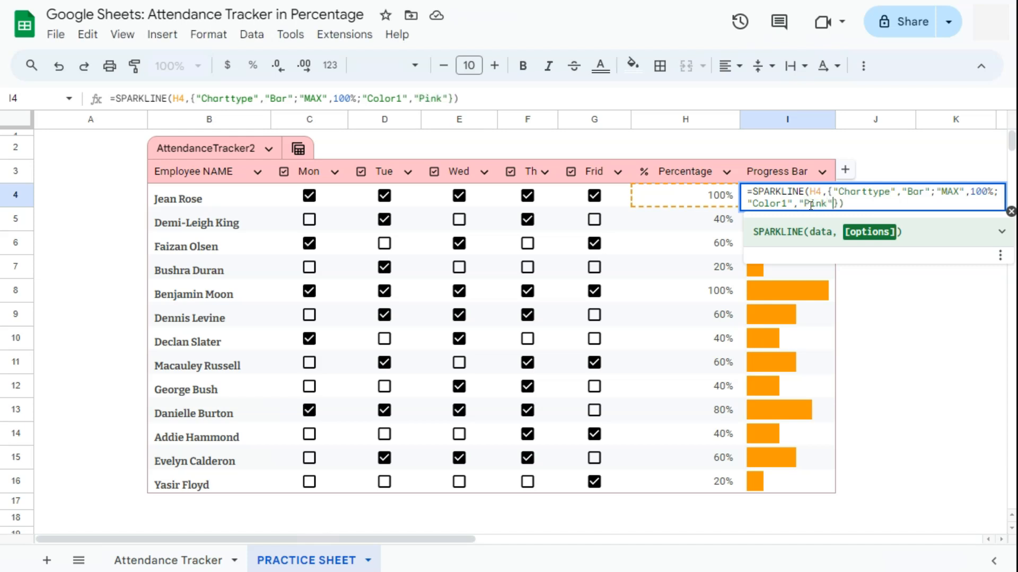
key(enter)
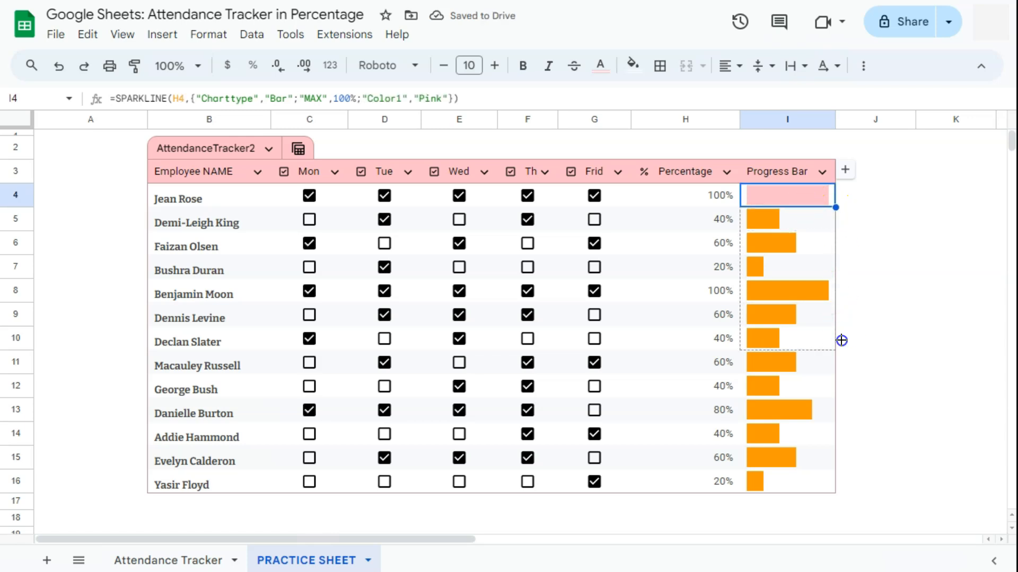
Copy the pink sparkline down to I16 and clear the selection to view the finished table.
click(875, 362)
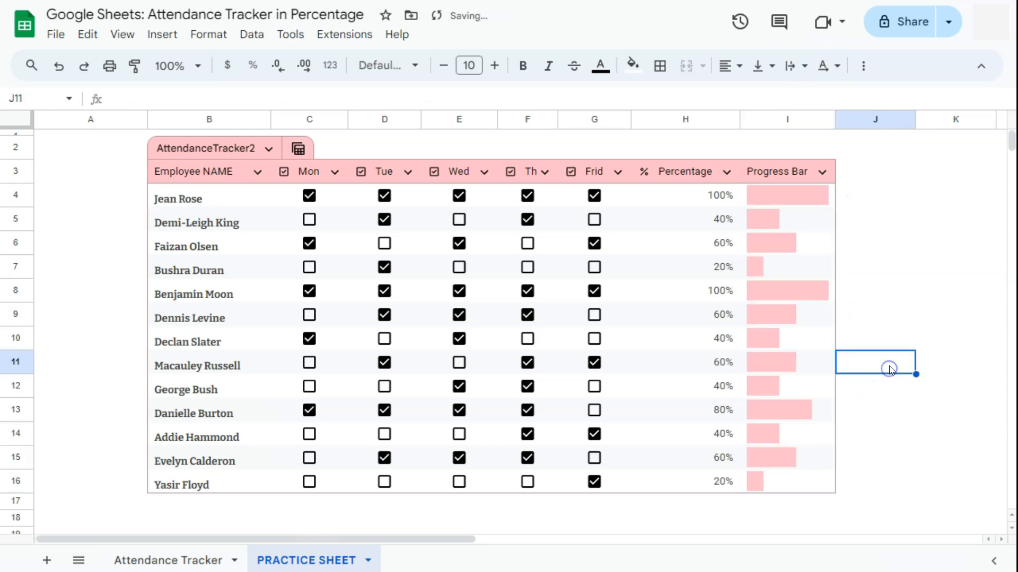
mouse_move(783, 201)
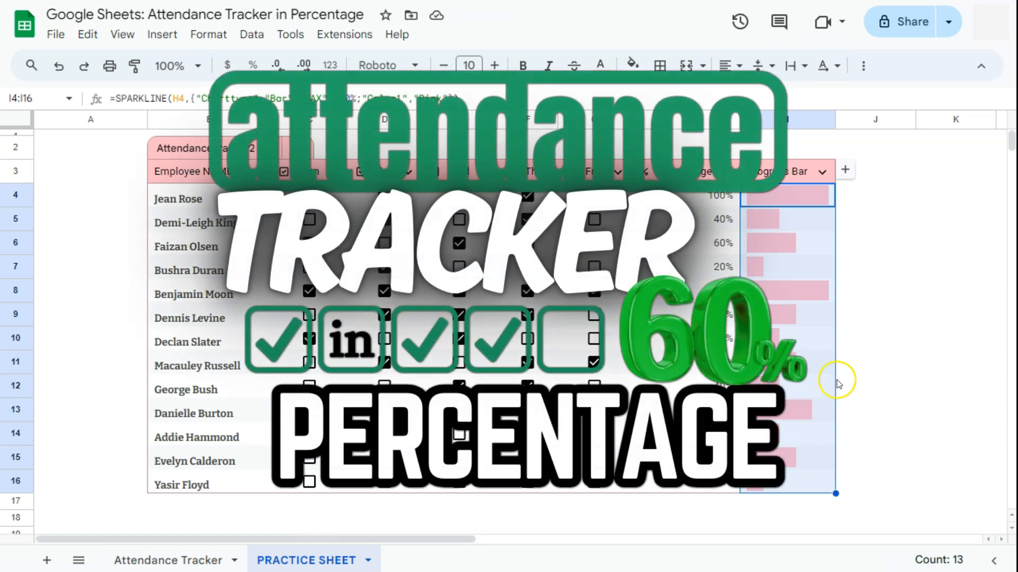
click(874, 195)
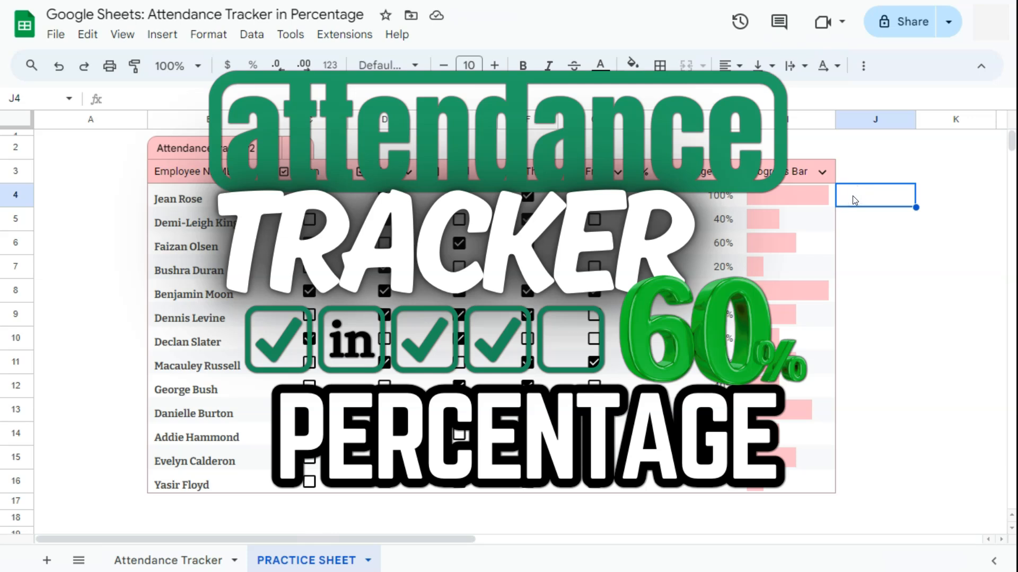